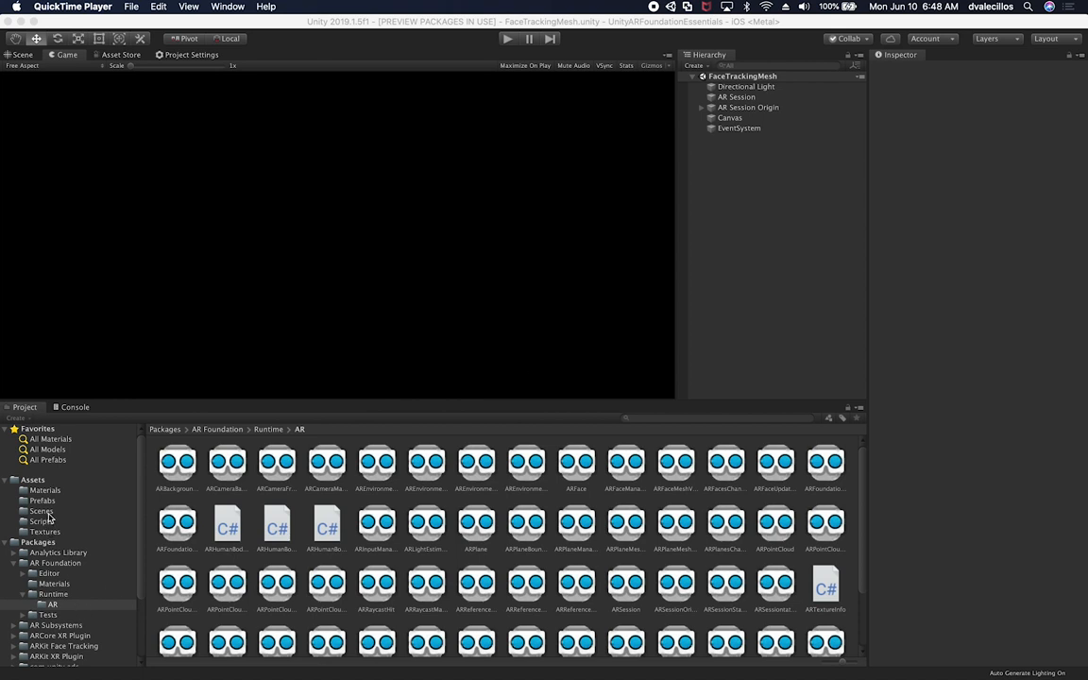
- Add a new scene named BodyTracking under Assets/Scenes and open it
left_click(41, 511)
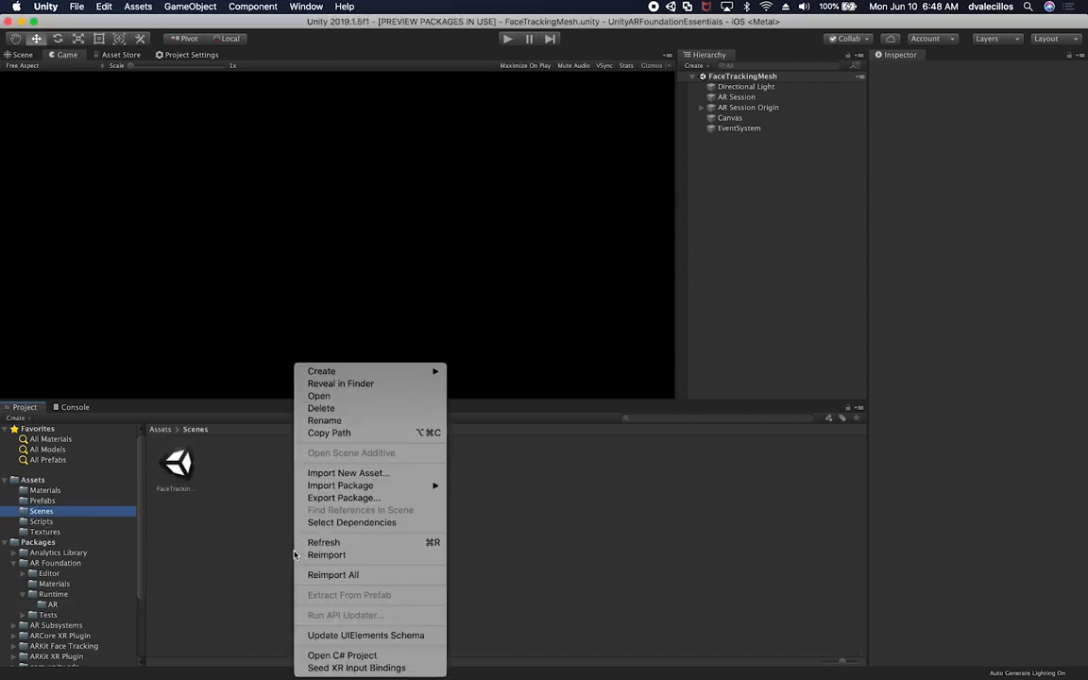
mouse_move(368, 370)
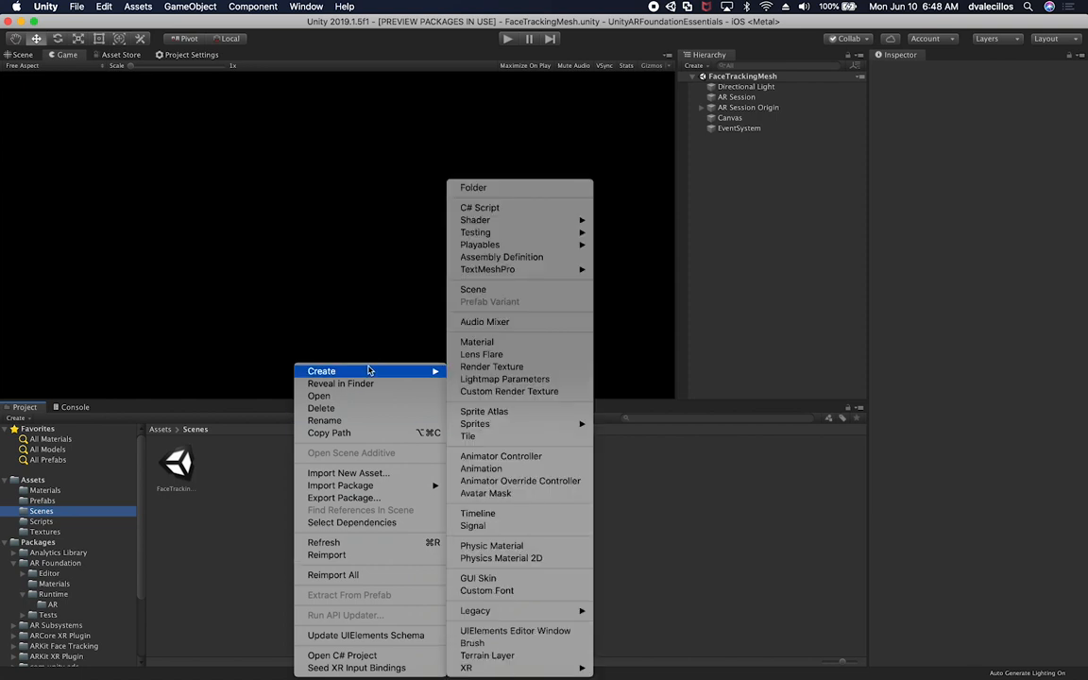
mouse_move(491, 366)
type("Bo")
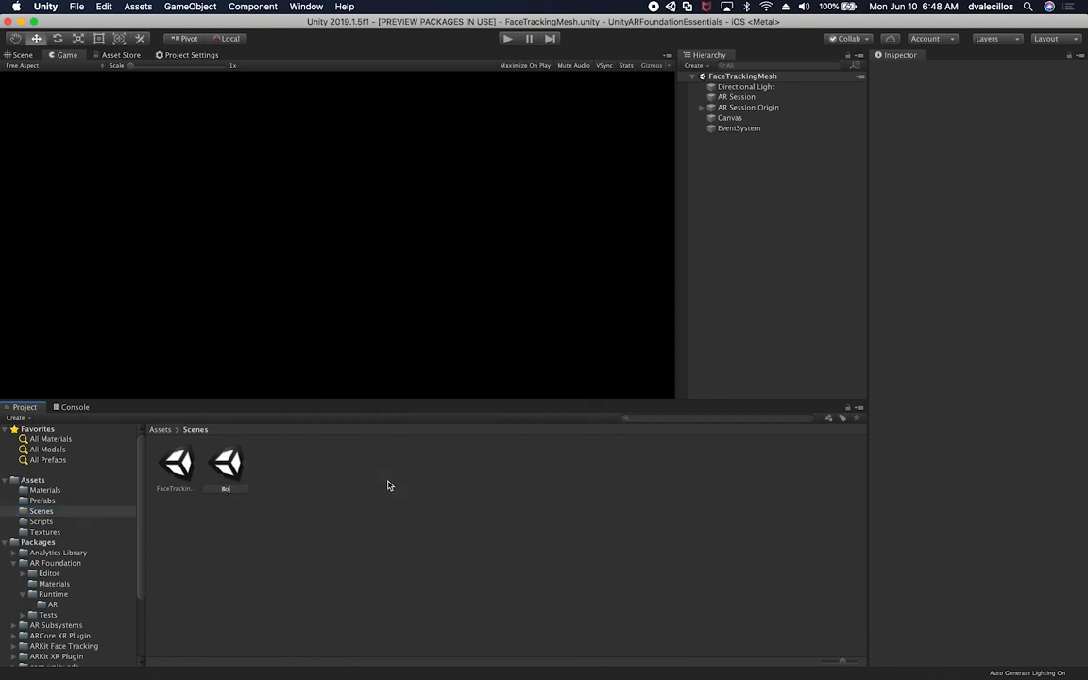
left_click(177, 463)
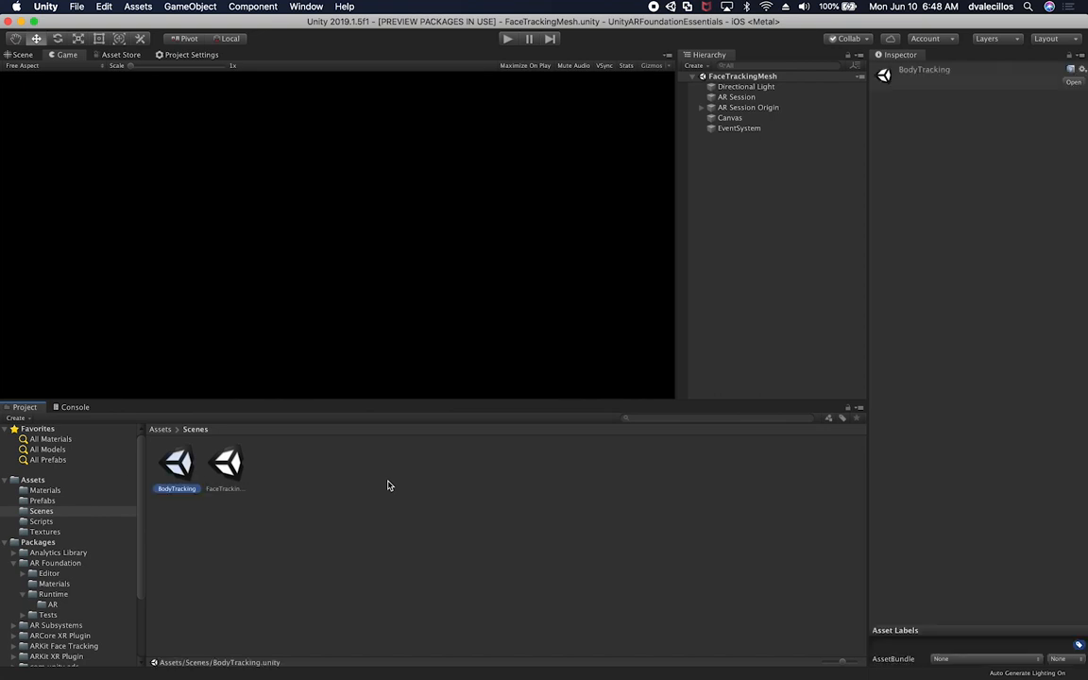
double_click(177, 461)
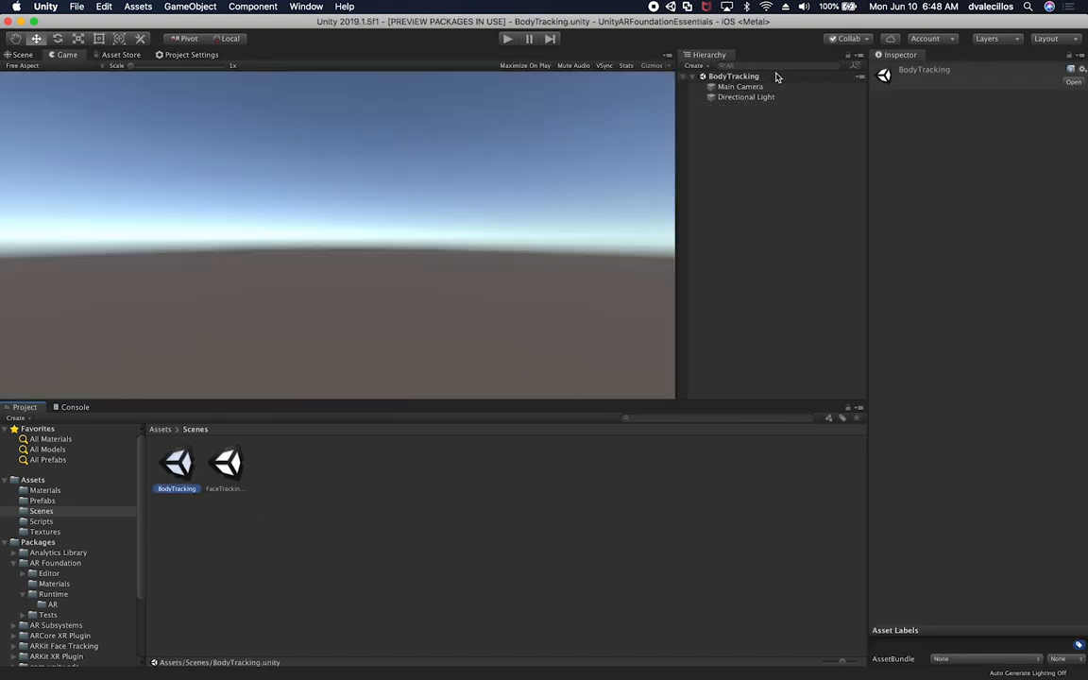
- Delete Main Camera, then add AR Session and AR Session Origin and select its AR Camera
right_click(740, 85)
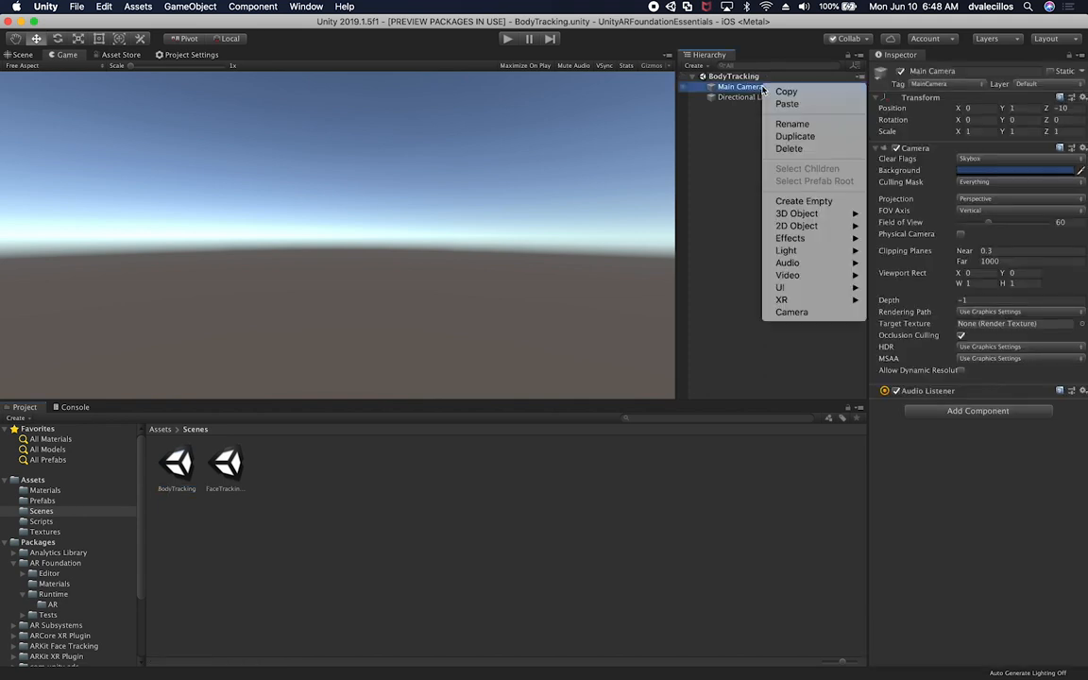
mouse_move(791, 123)
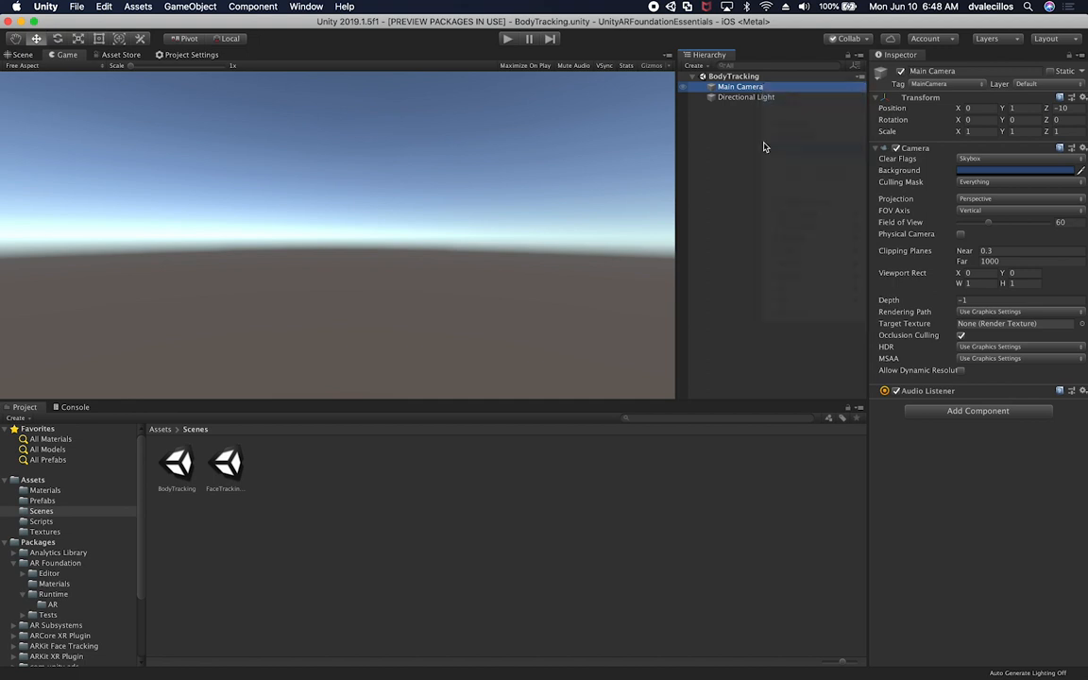
right_click(740, 86)
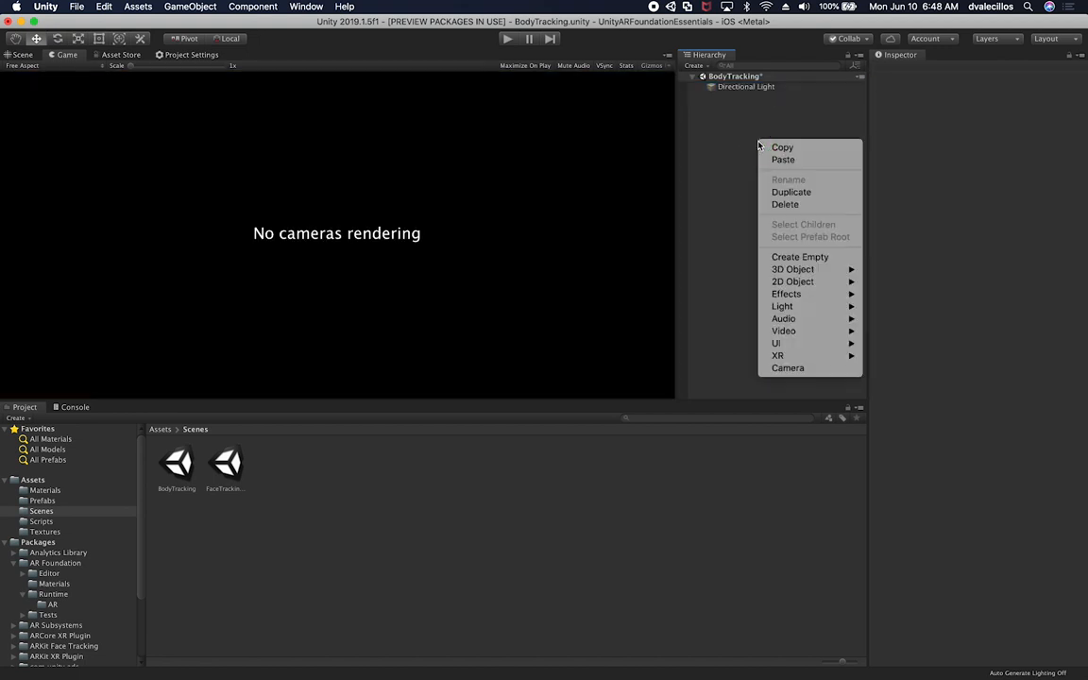
mouse_move(807, 355)
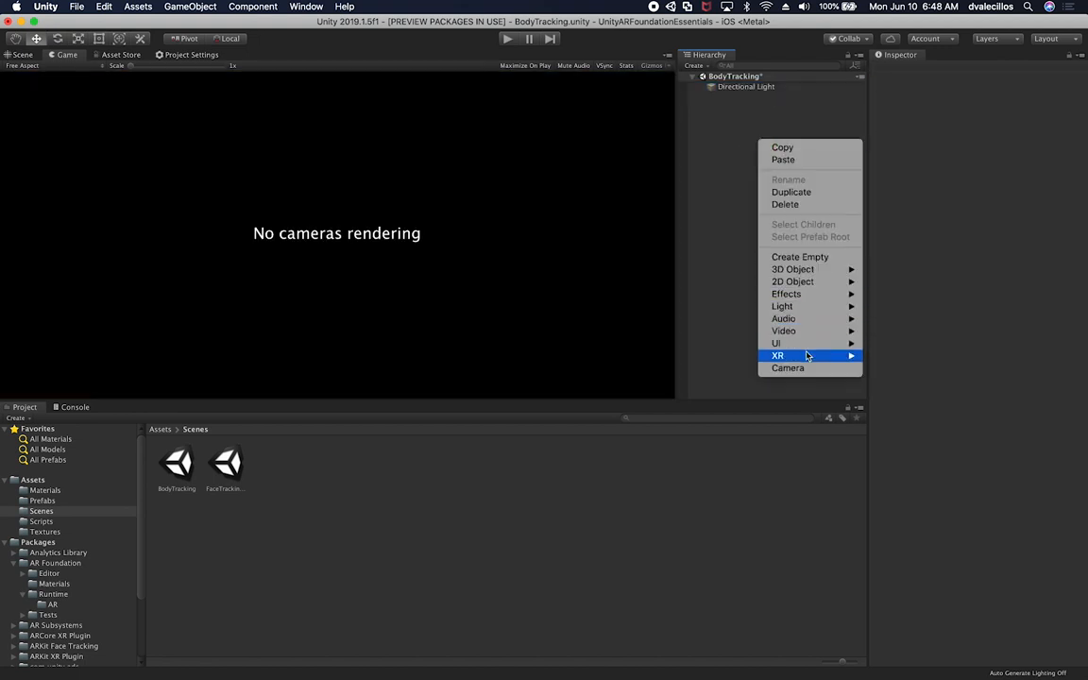
mouse_move(777, 355)
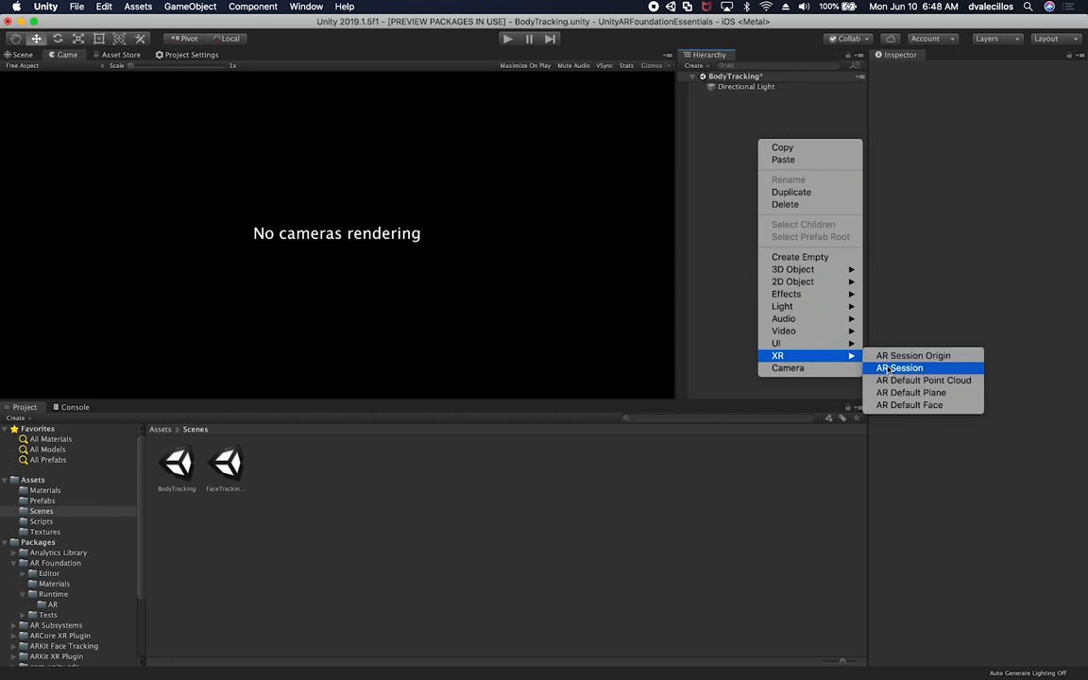
left_click(898, 367)
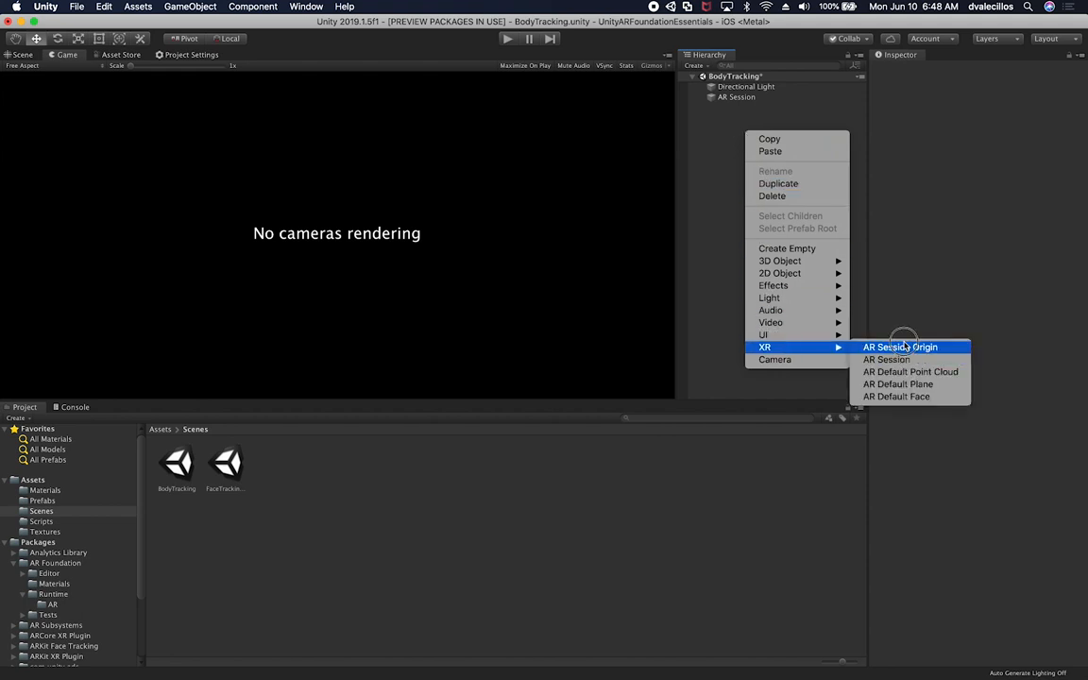
left_click(898, 347)
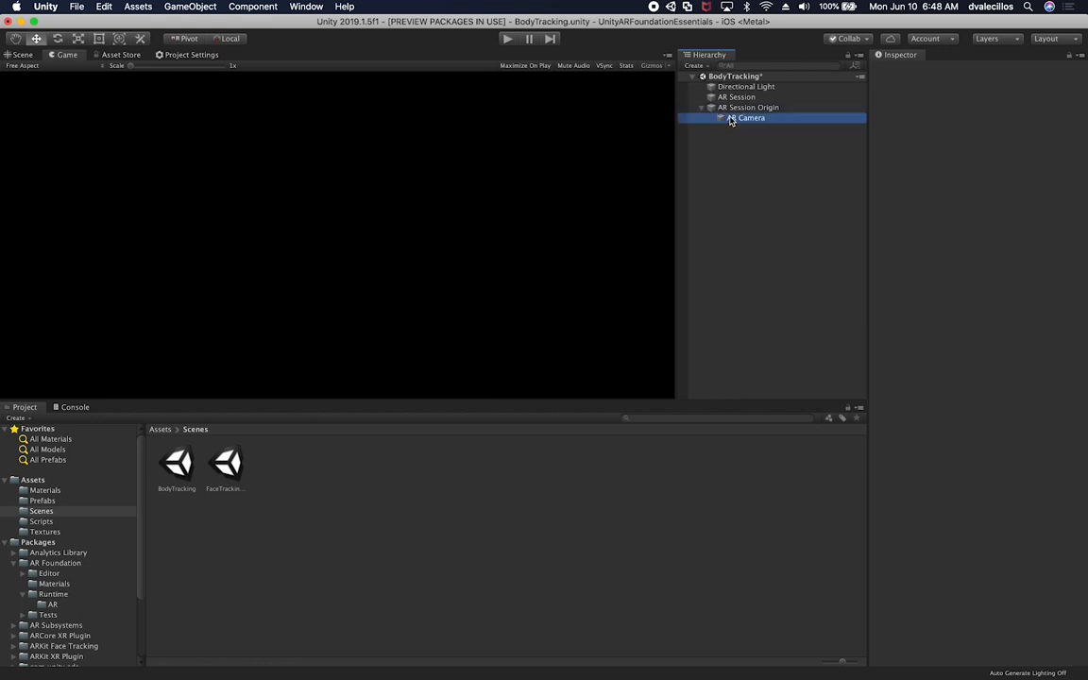
left_click(751, 117)
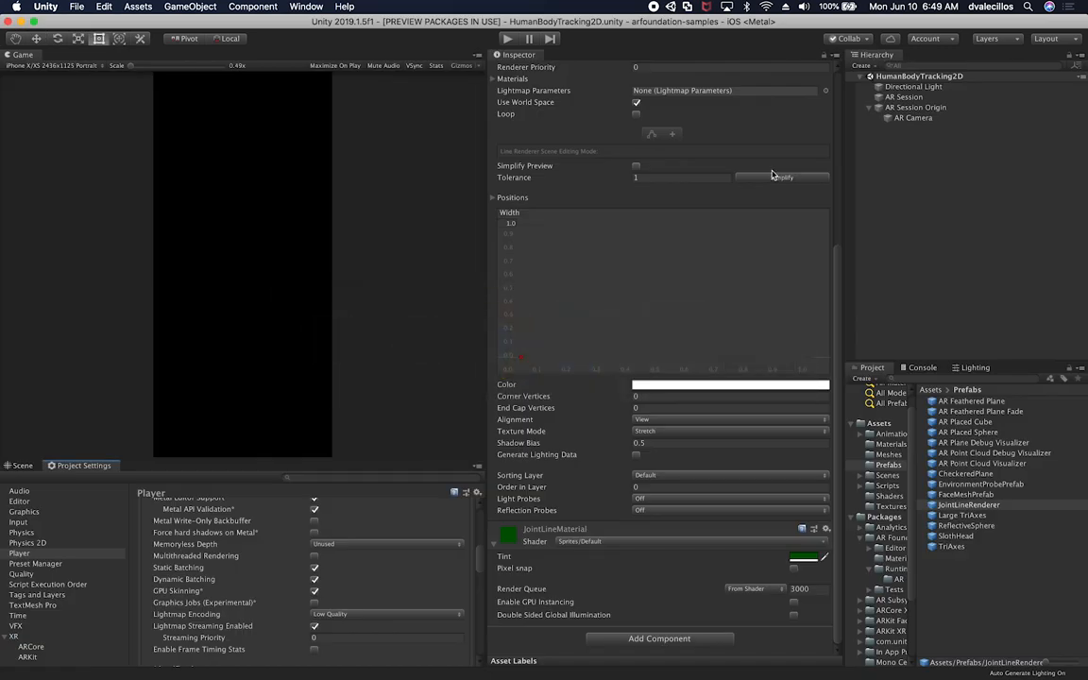
- Inspect the HumanBodyTracking2D sample's AR Camera and its Screen Space Joint Visualizer component
left_click(913, 118)
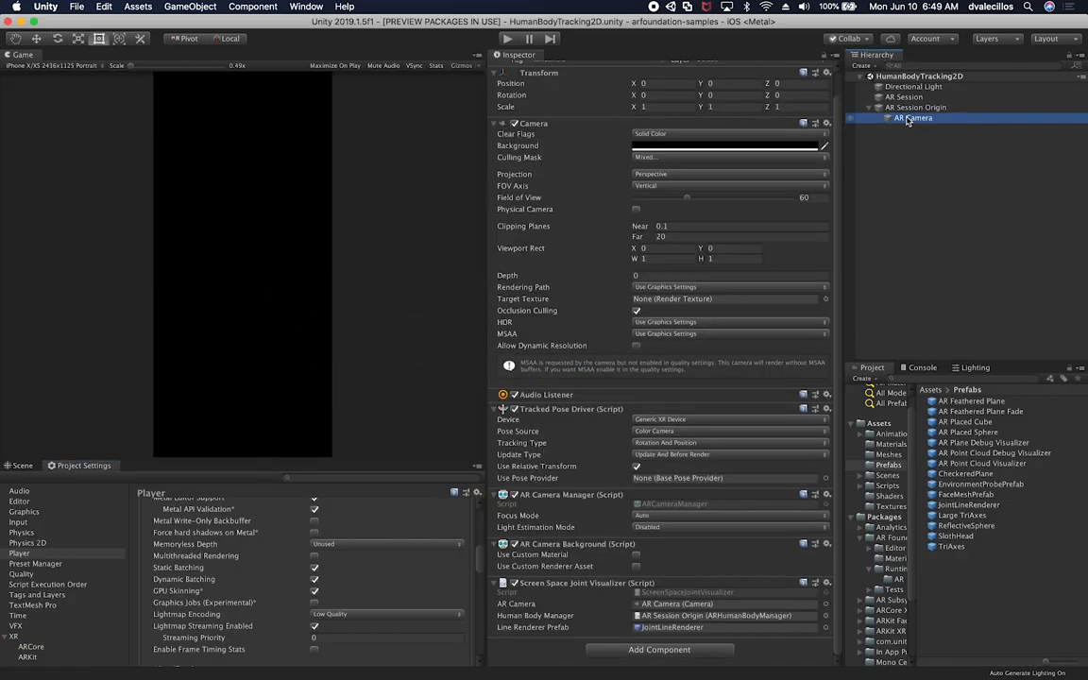
mouse_move(911, 128)
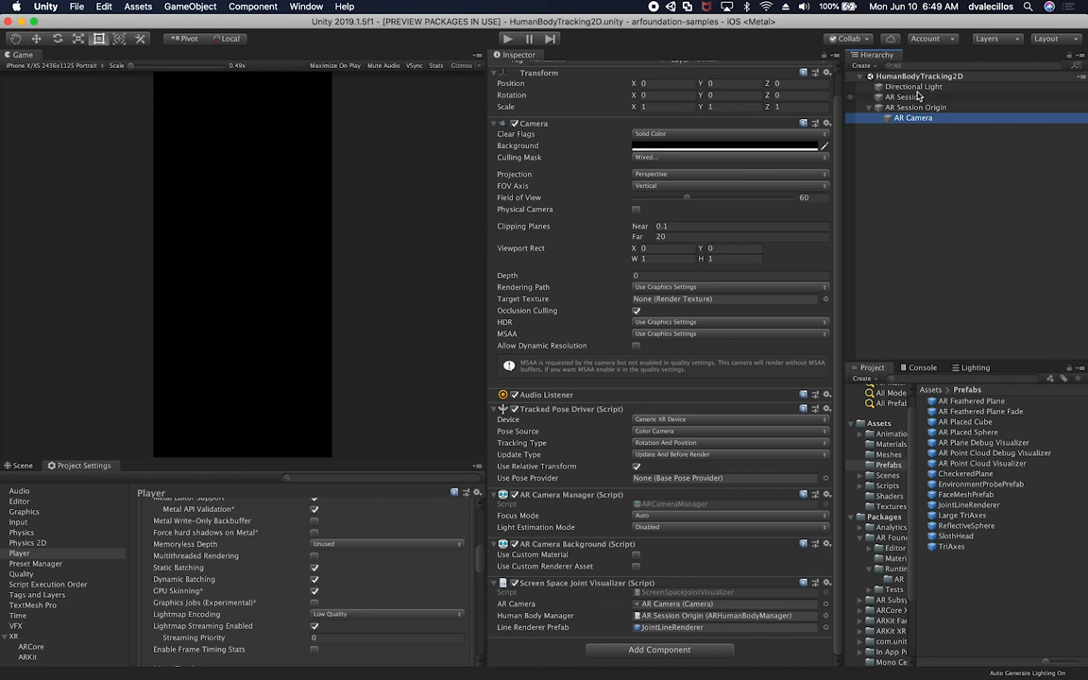
left_click(915, 107)
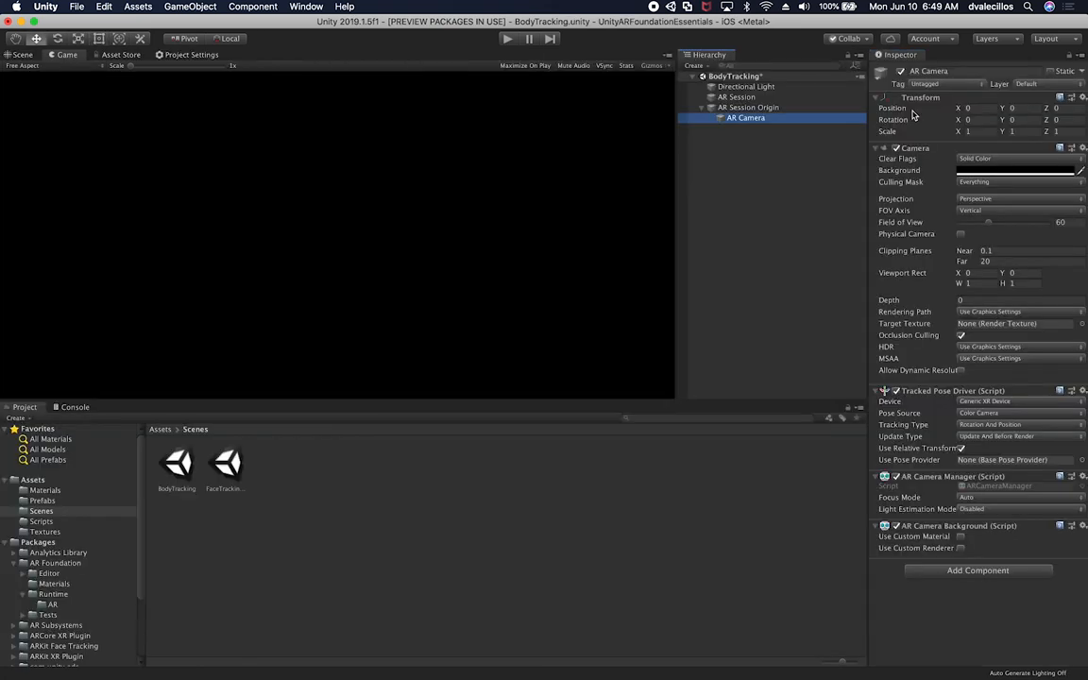
- Search components for 'body' and add AR Human Body Manager to AR Session Origin
left_click(748, 107)
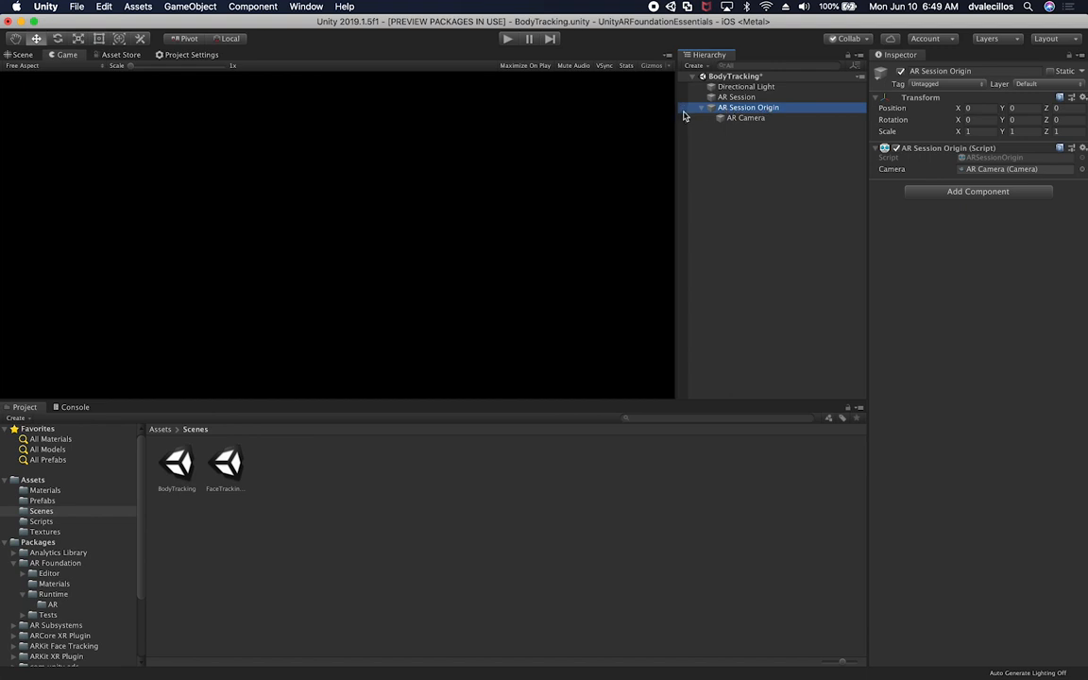
mouse_move(732, 113)
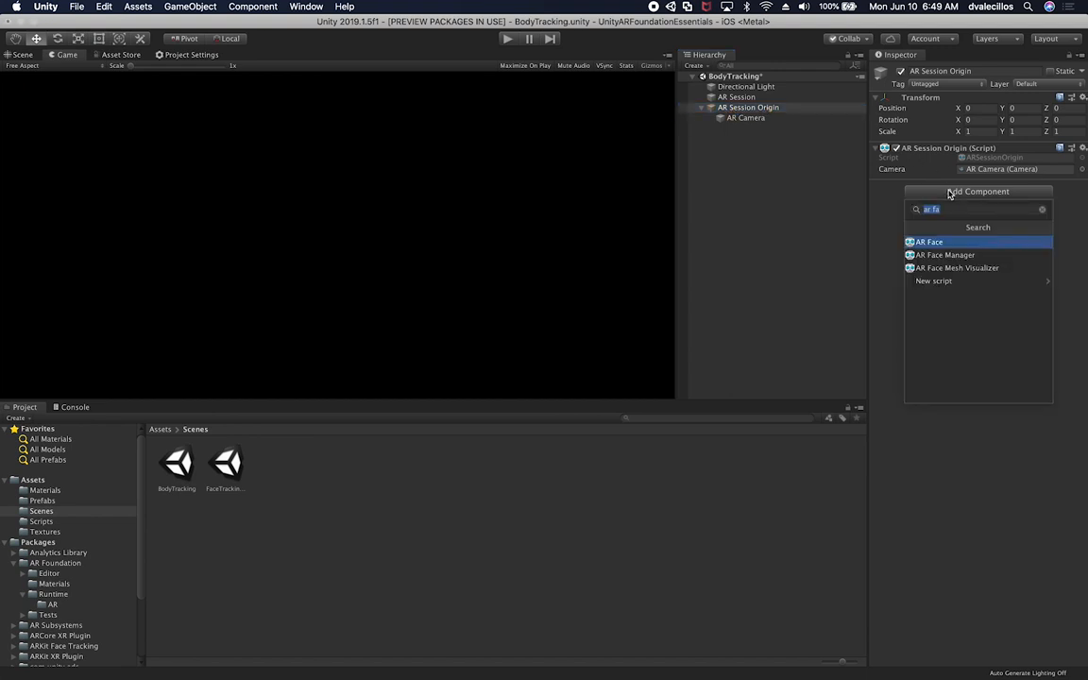
type("body")
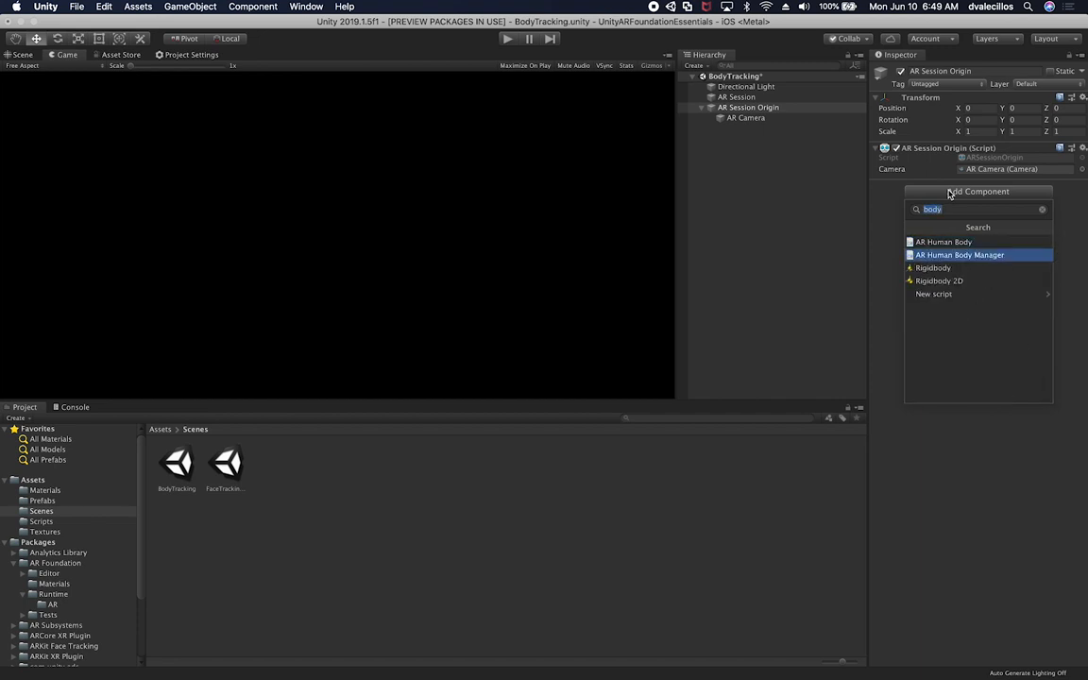
left_click(960, 255)
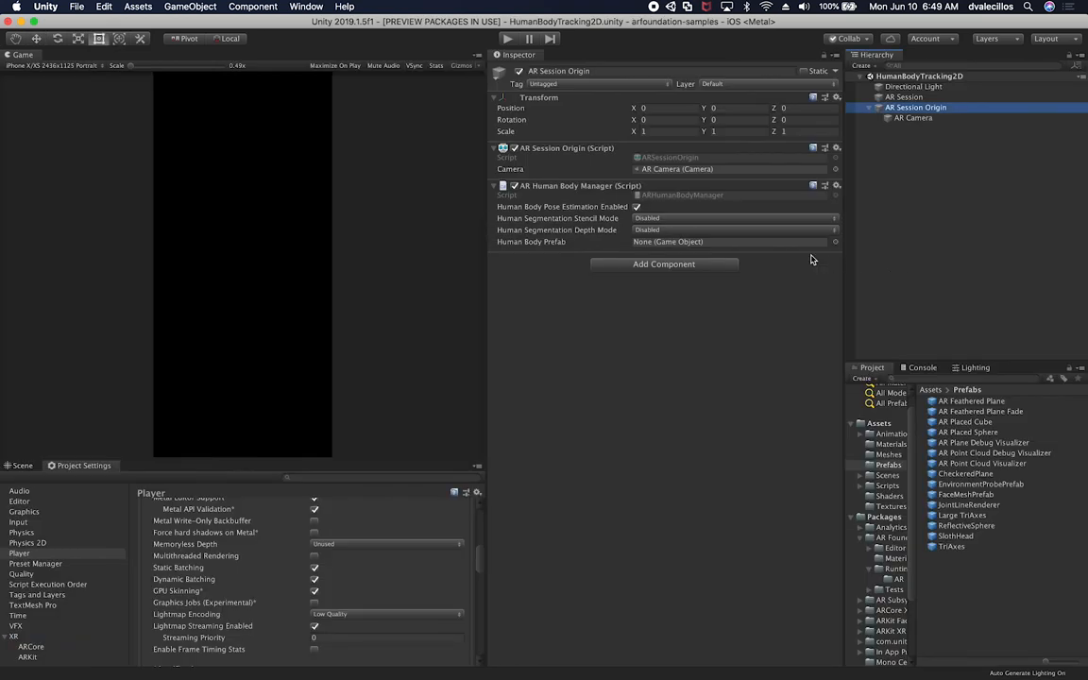
mouse_move(737, 208)
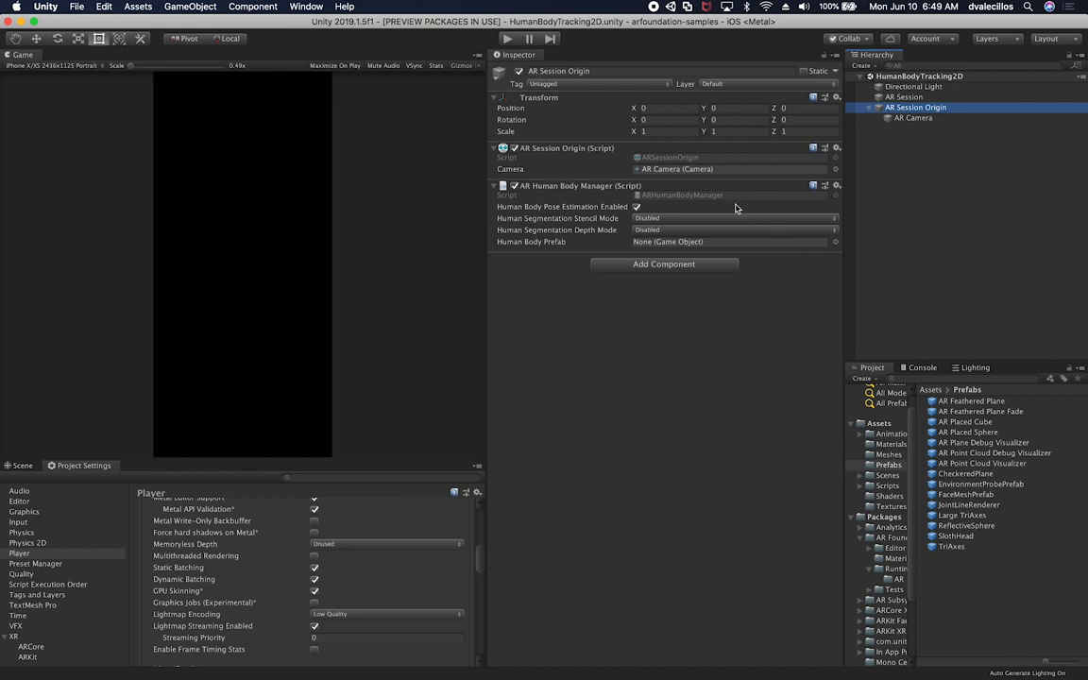
- Trace the sample AR Camera's Line Renderer Prefab field to the JointLineRenderer prefab in Prefabs
left_click(912, 118)
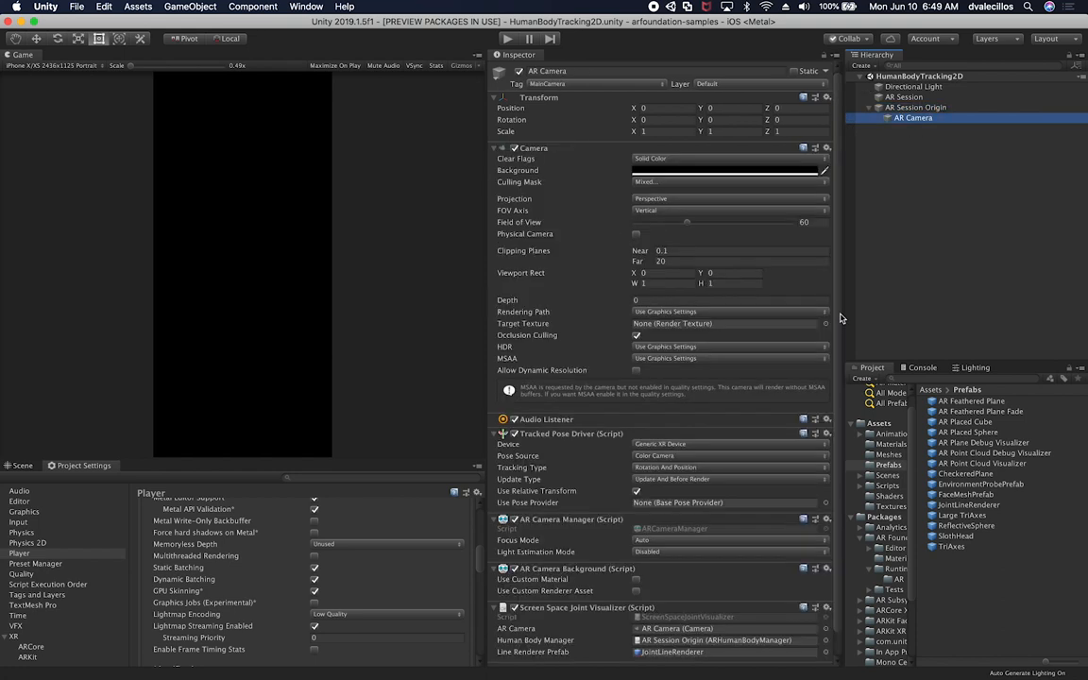
scroll("down", 3)
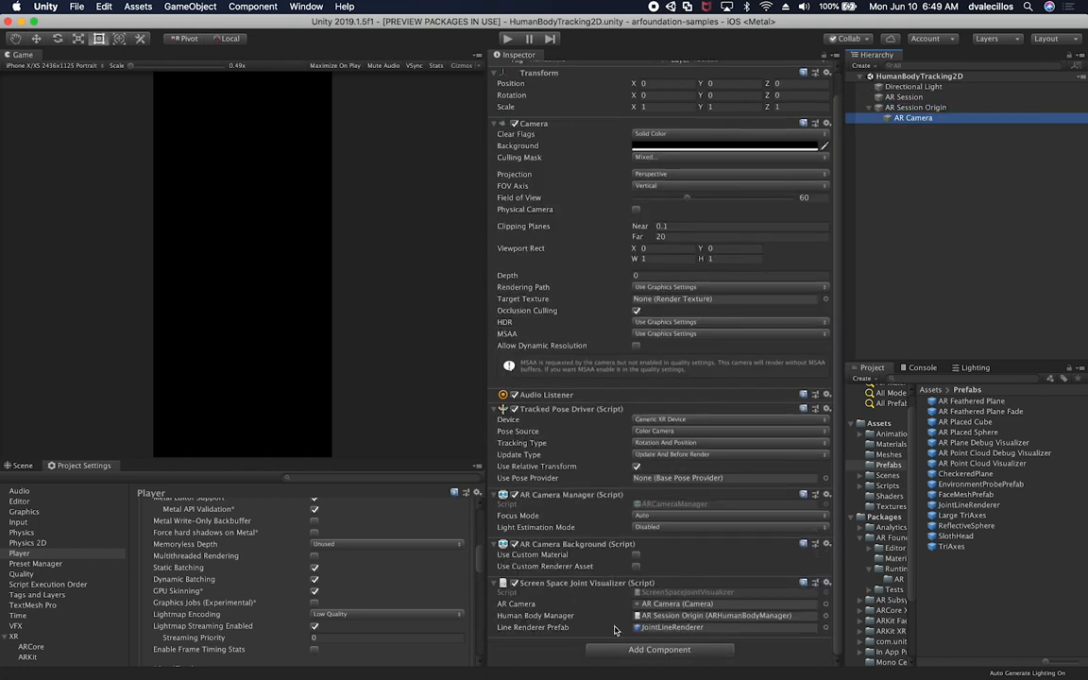
mouse_move(613, 627)
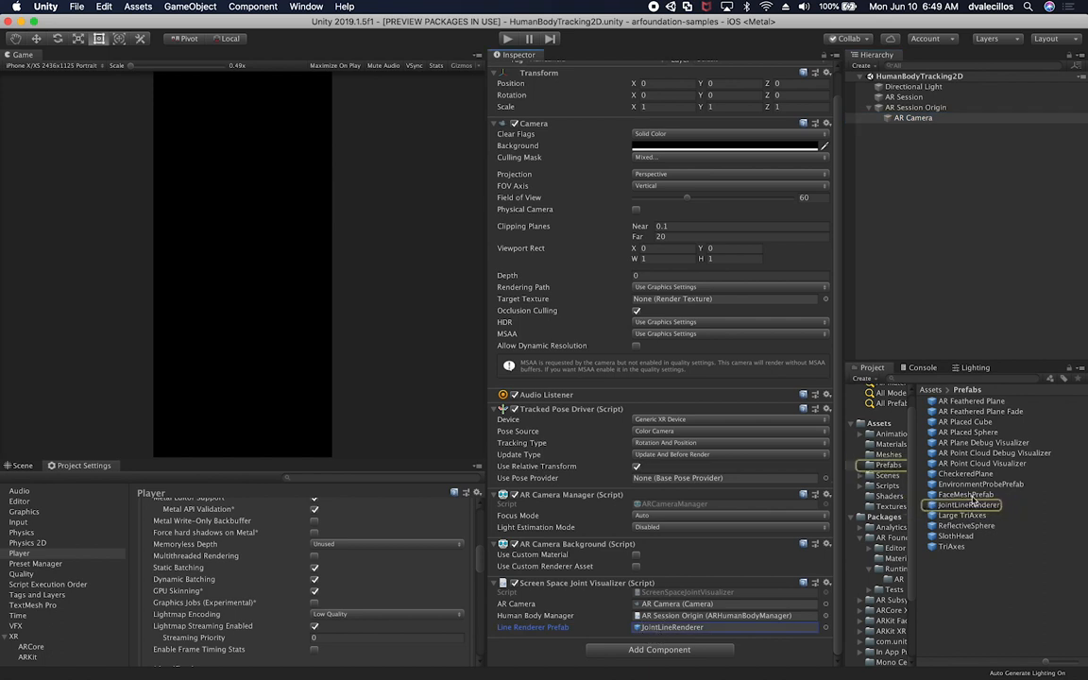
left_click(968, 504)
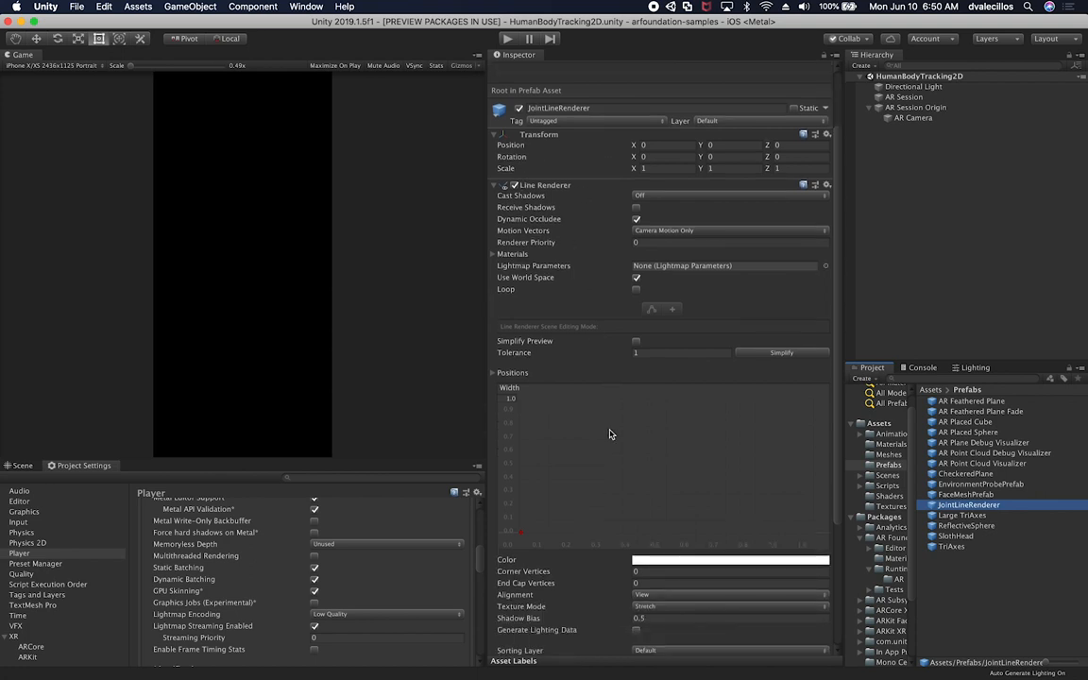
scroll("down", 3)
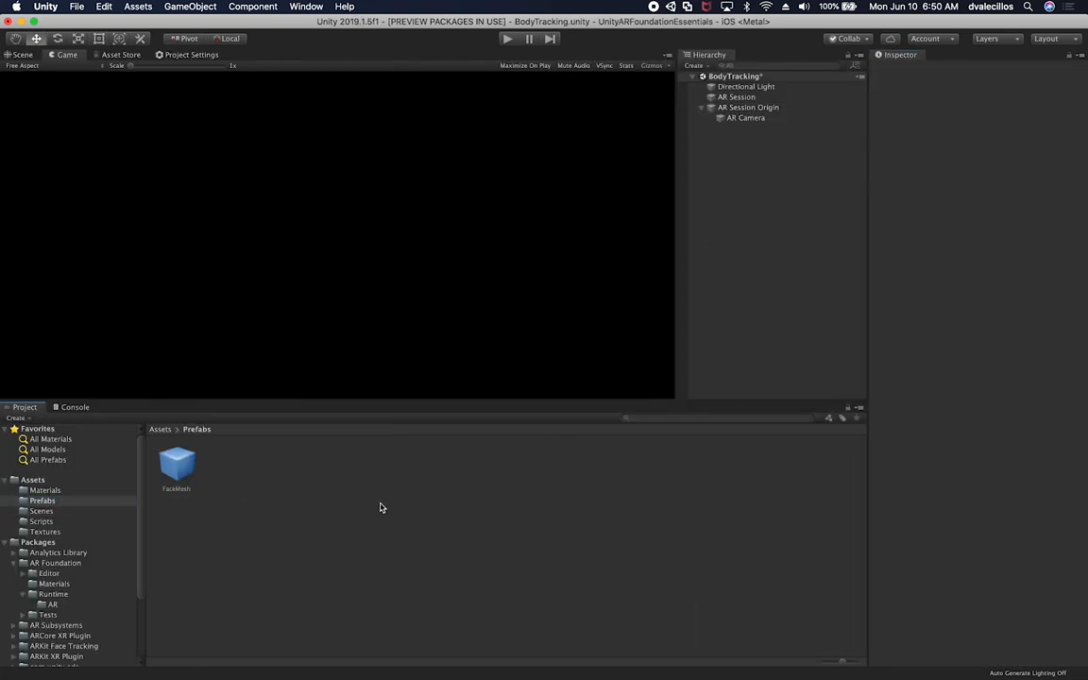
- Create a LineRender material using the Sprites/Default shader with a green tint
right_click(382, 508)
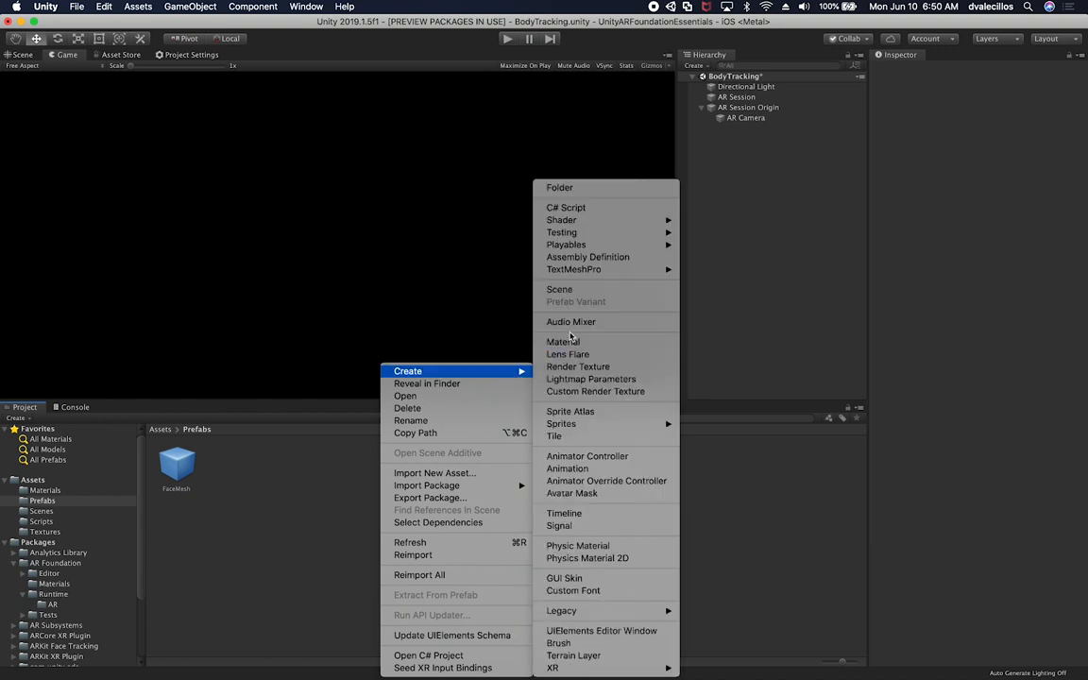
mouse_move(563, 340)
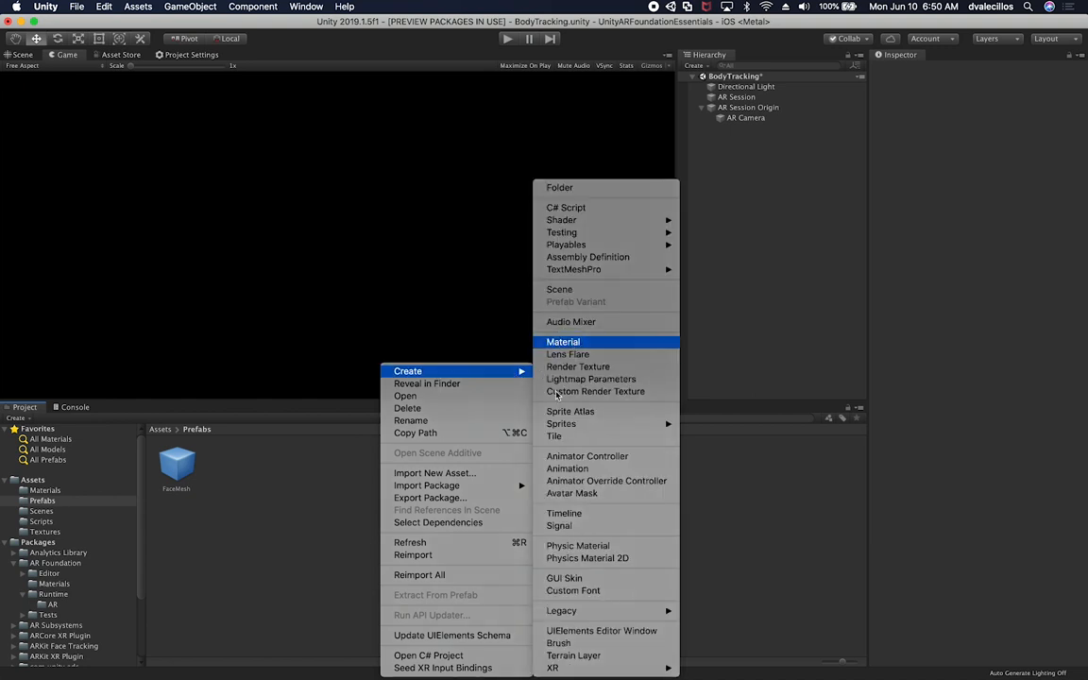
left_click(562, 341)
type("LineRen")
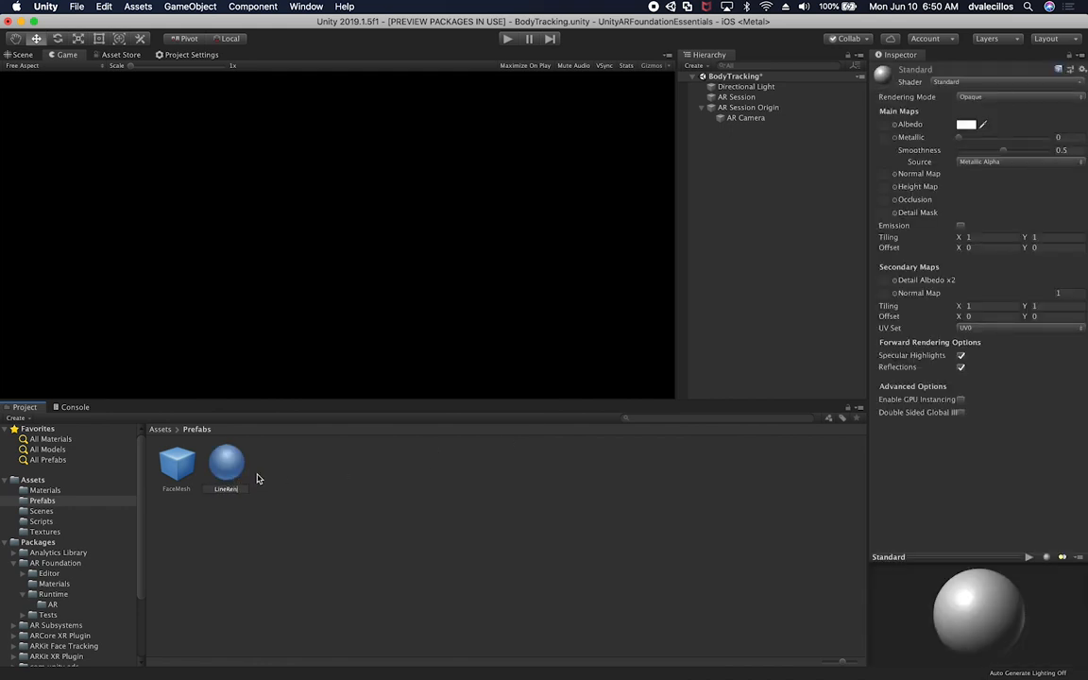
left_click(226, 467)
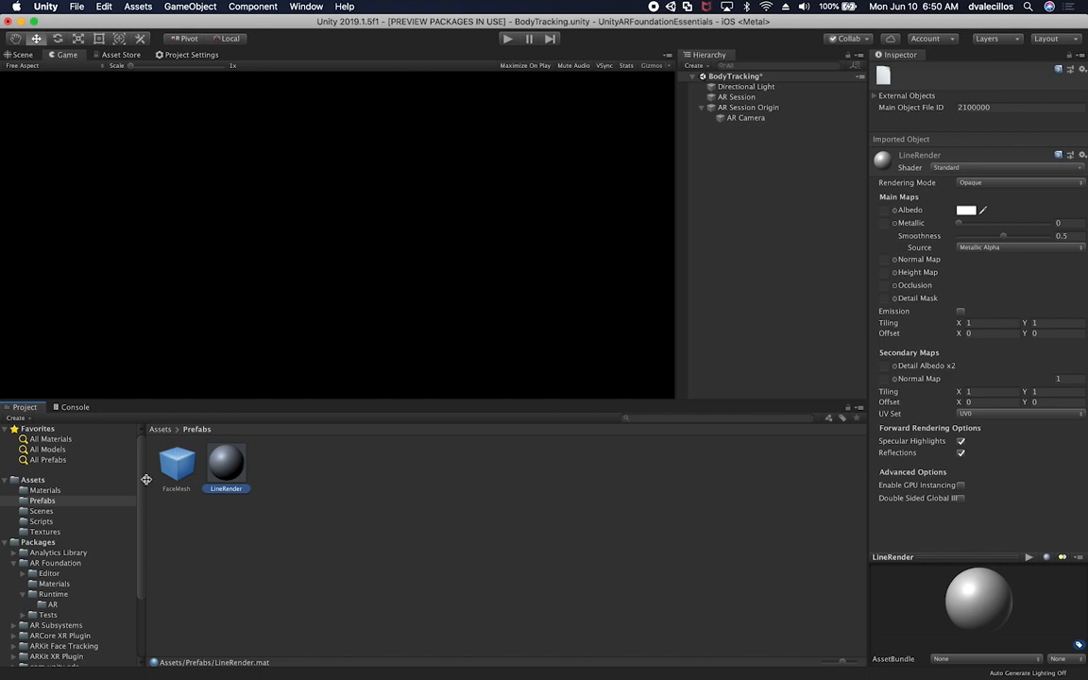
left_click(45, 491)
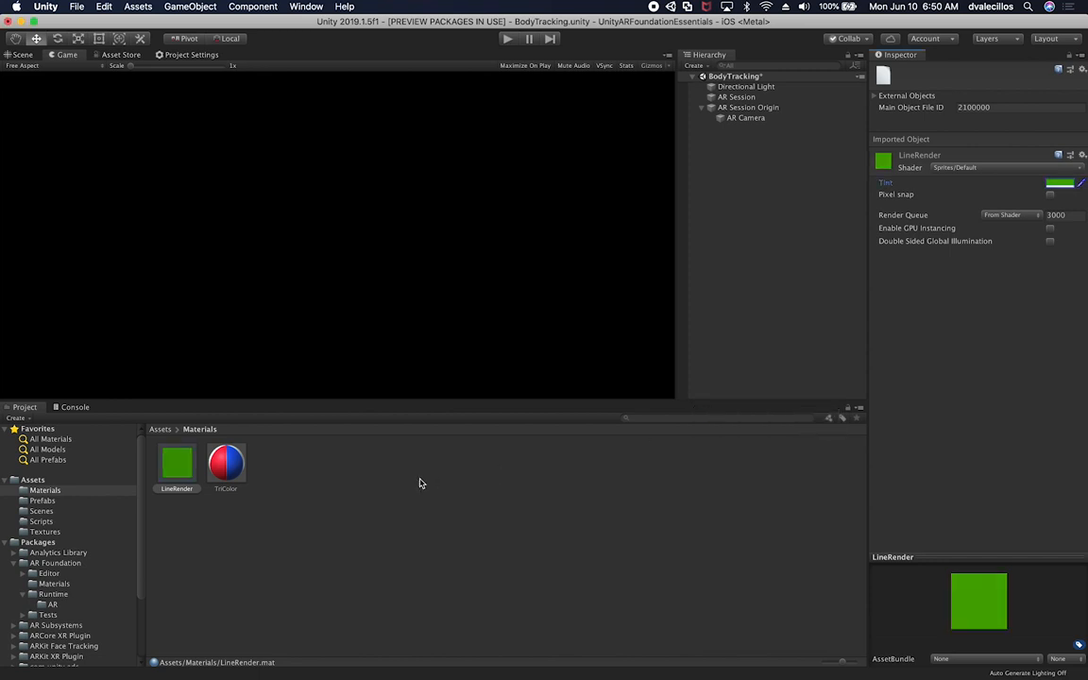
mouse_move(68, 511)
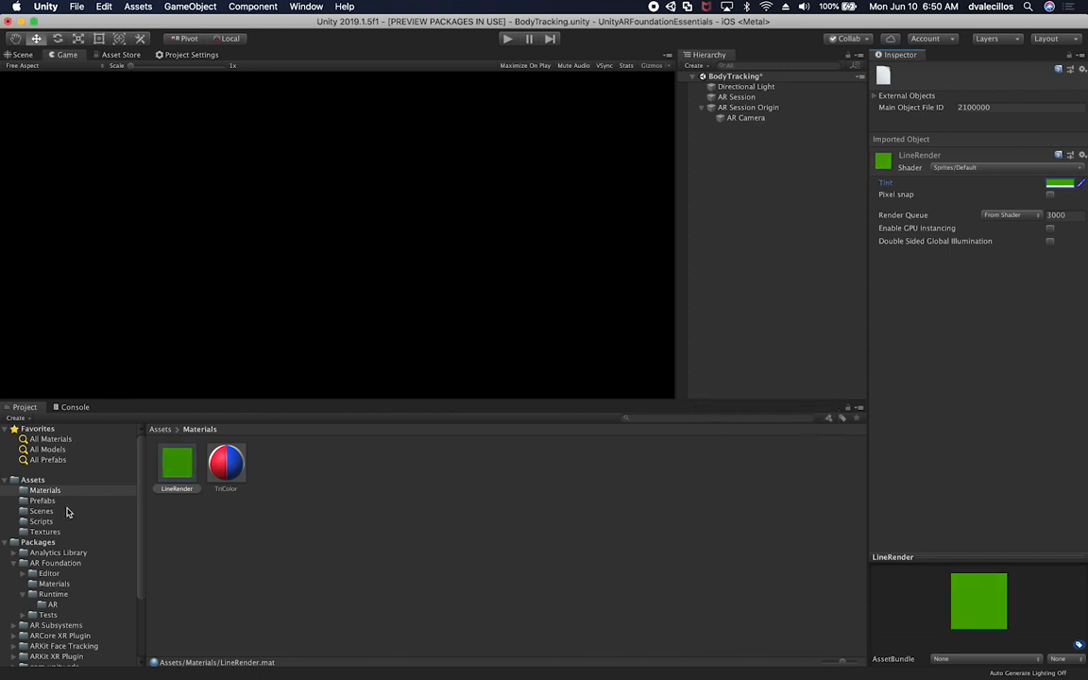
- Create an empty scene object and rename it LineRender
left_click(42, 501)
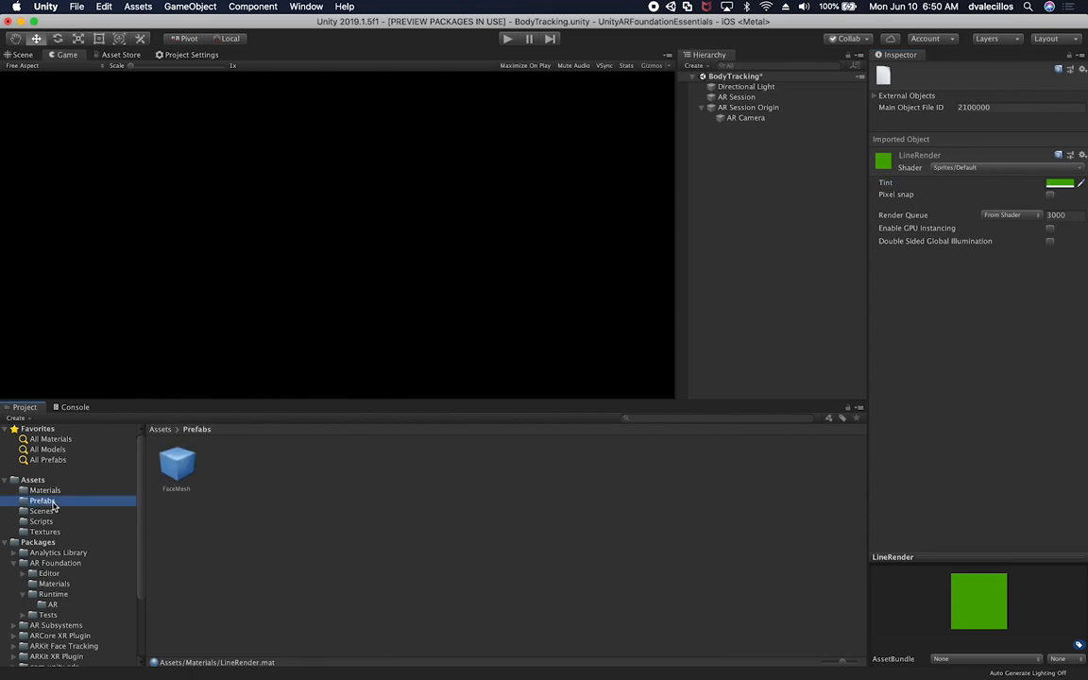
left_click(702, 106)
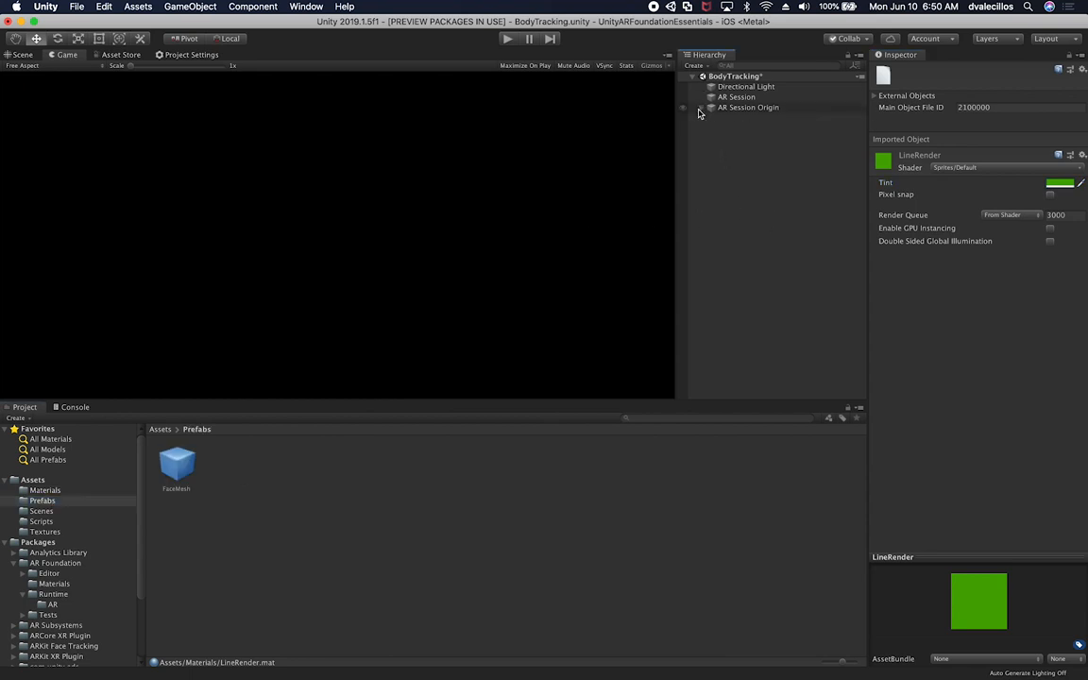
right_click(748, 106)
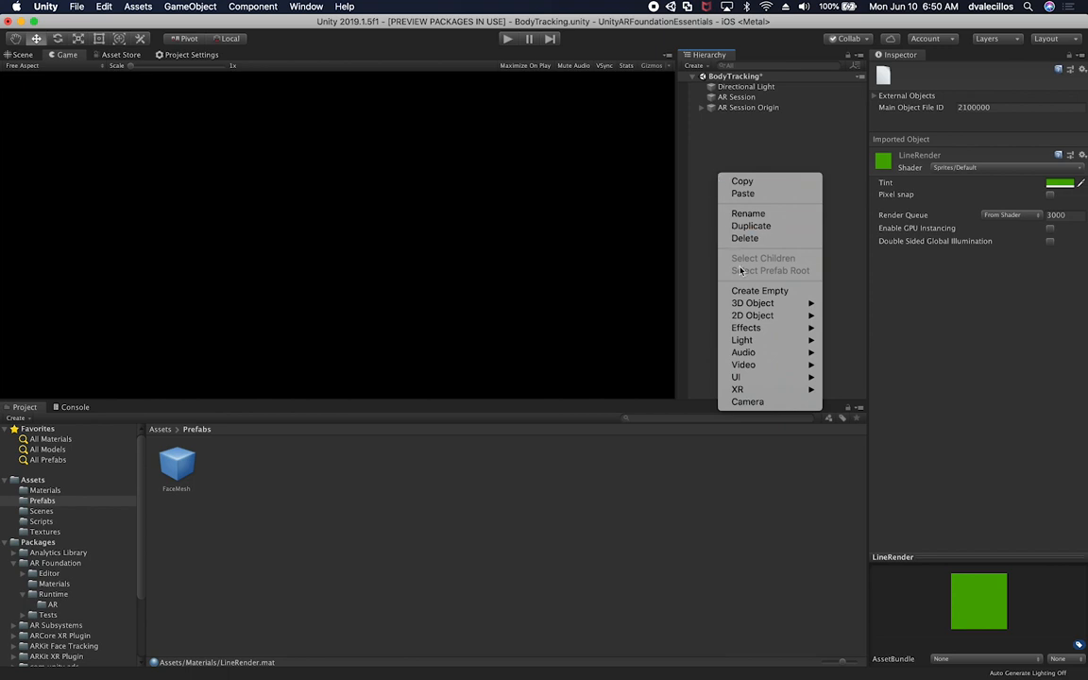
left_click(759, 290)
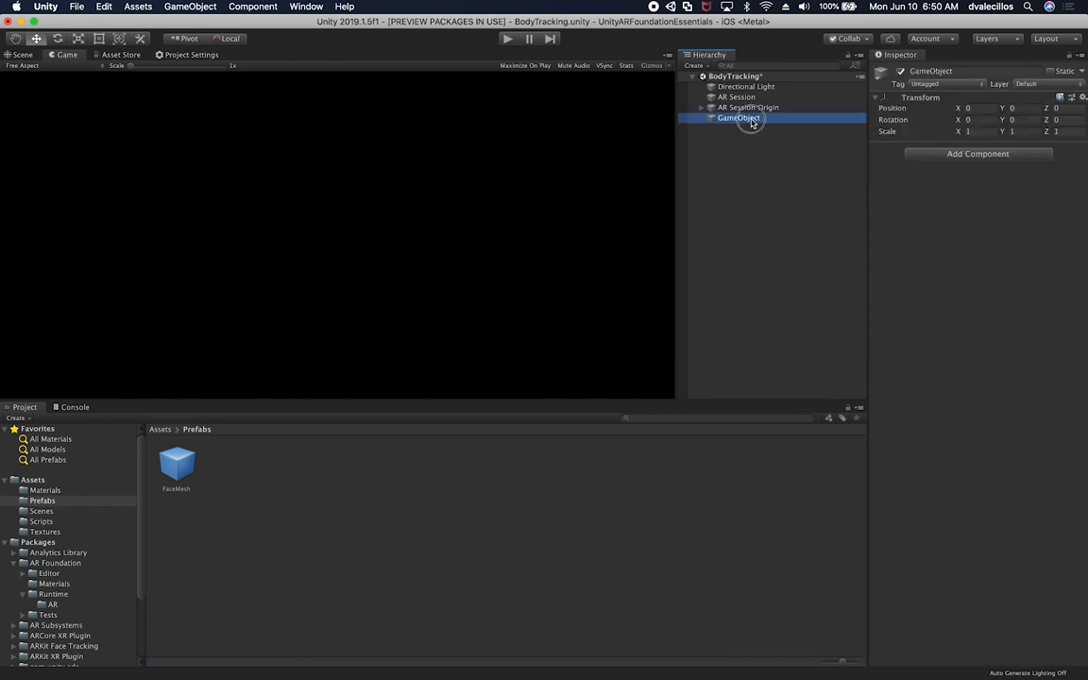
double_click(739, 118)
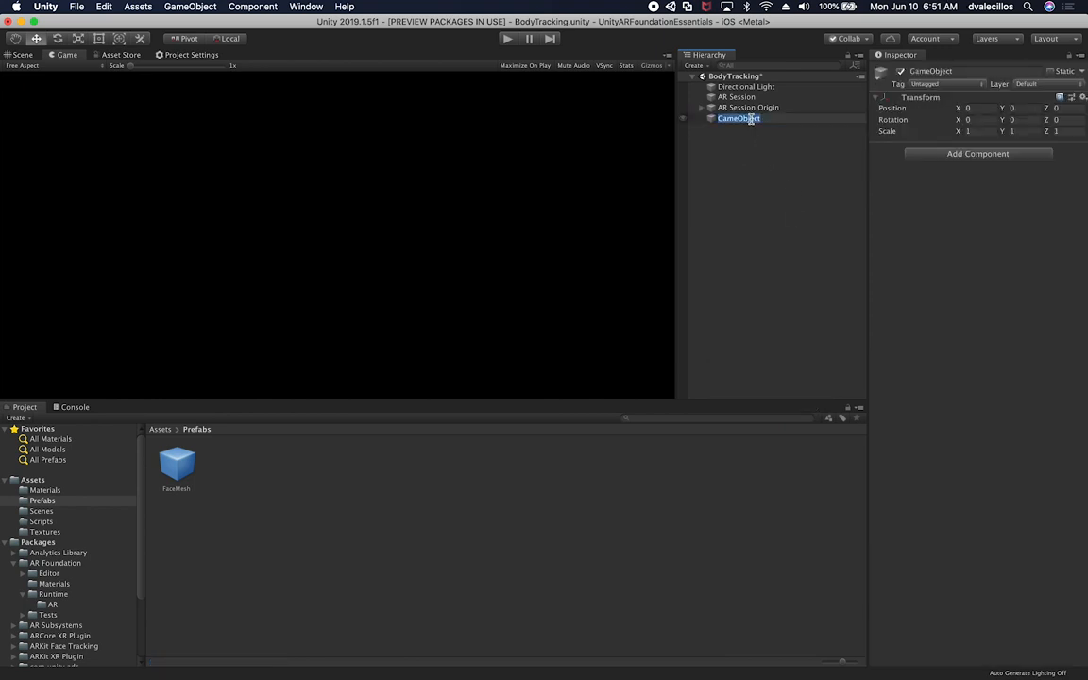
type("LineRender")
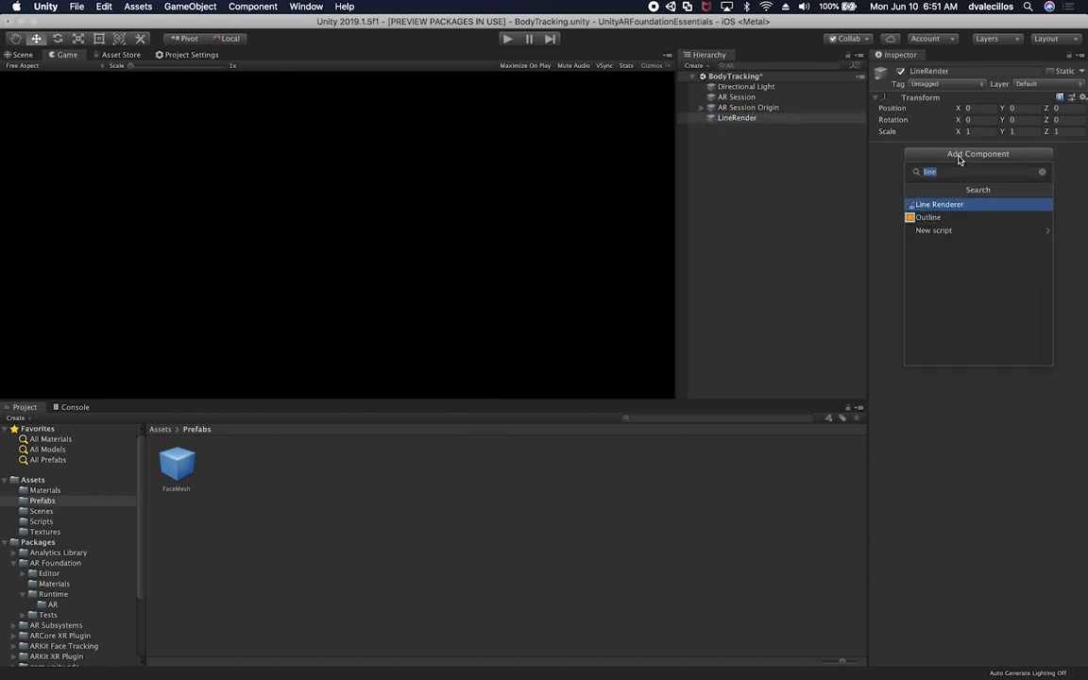
- Give LineRender a Line Renderer component using the green LineRender material
left_click(937, 204)
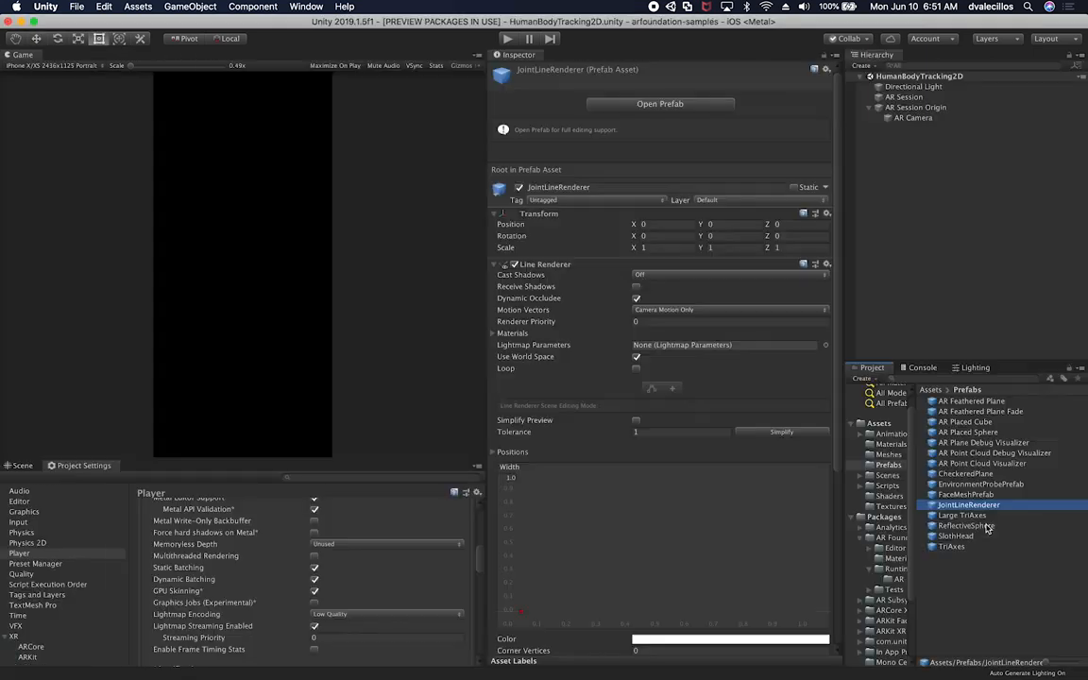
scroll("down", 3)
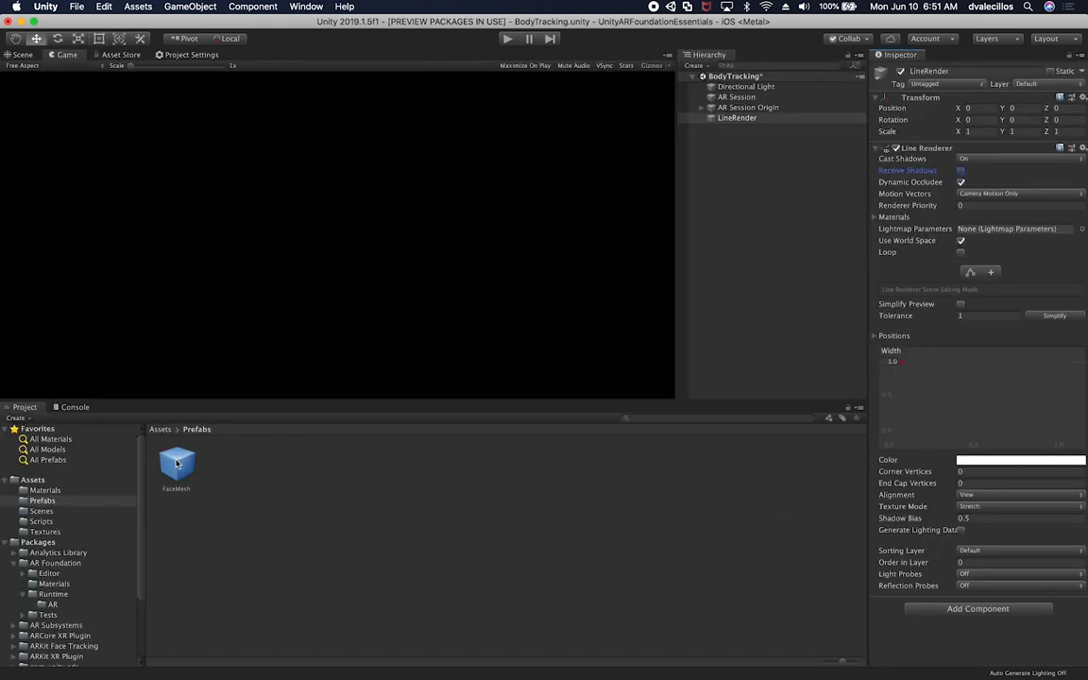
left_click(44, 490)
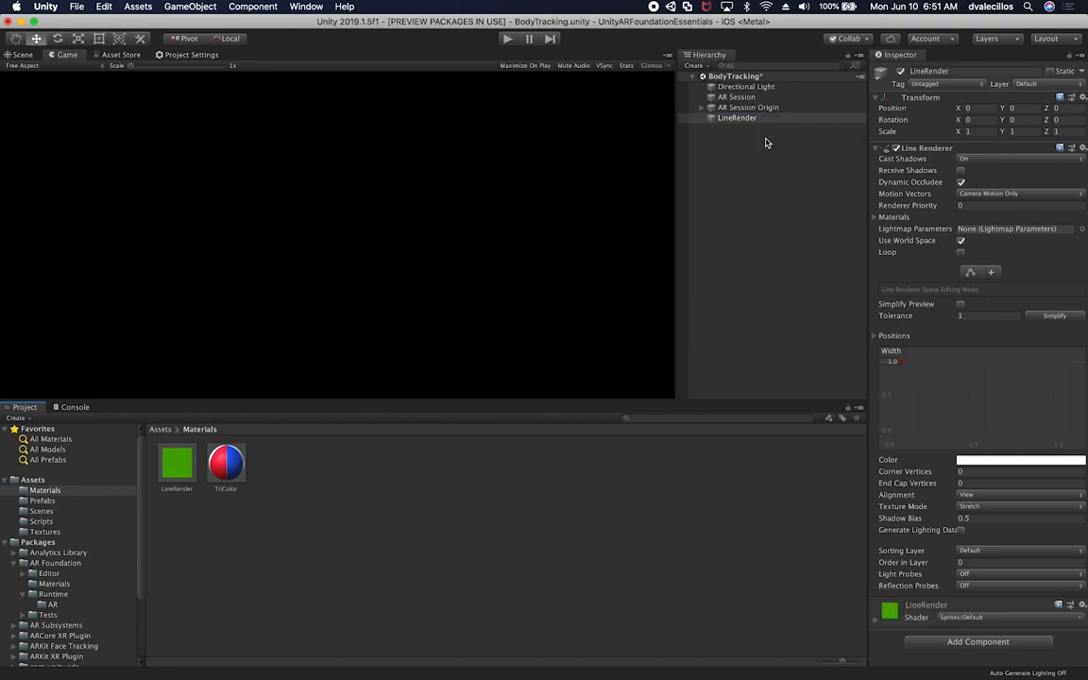
mouse_move(101, 445)
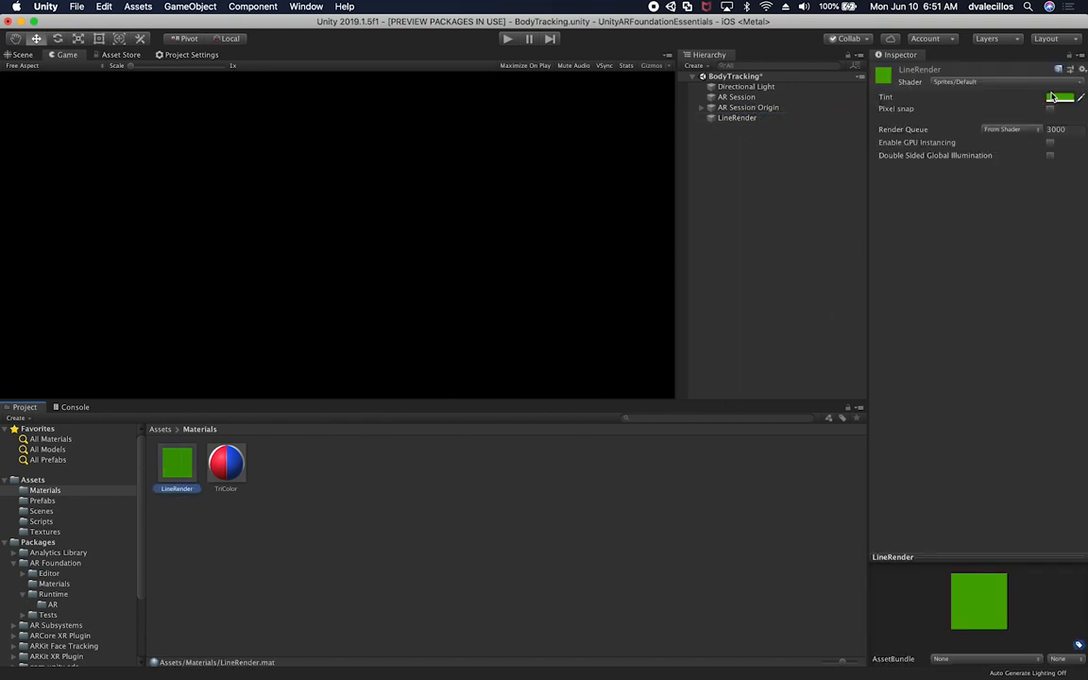
left_click(1060, 97)
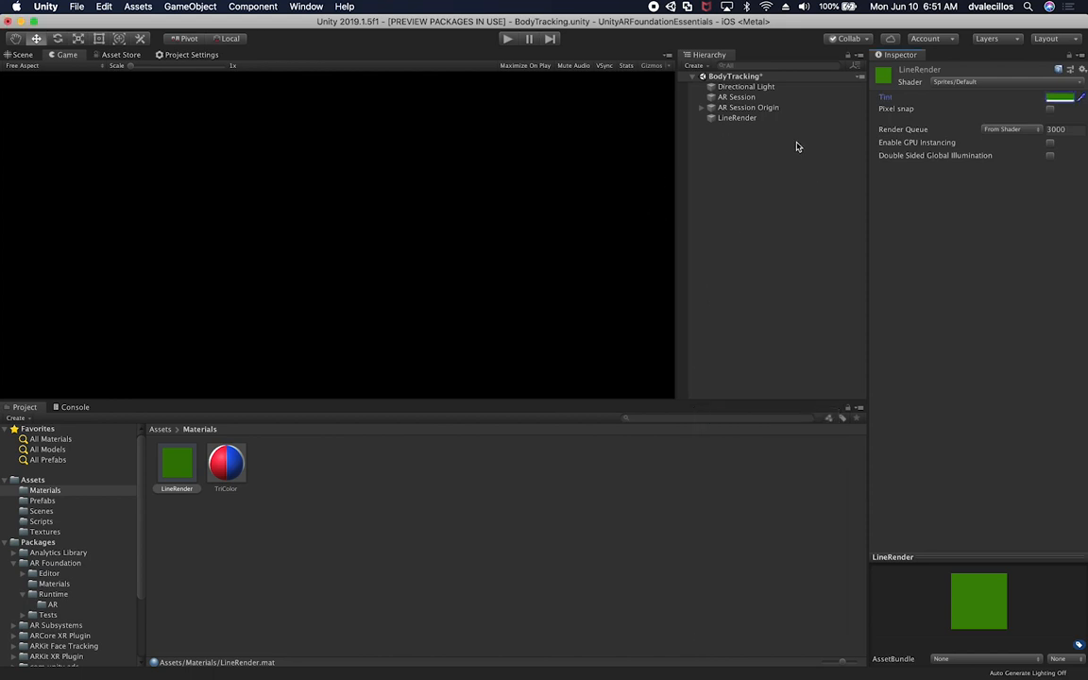
- Save LineRender as a prefab in Assets/Prefabs, remove it, and search AR Camera components for 'visual'
left_click(43, 500)
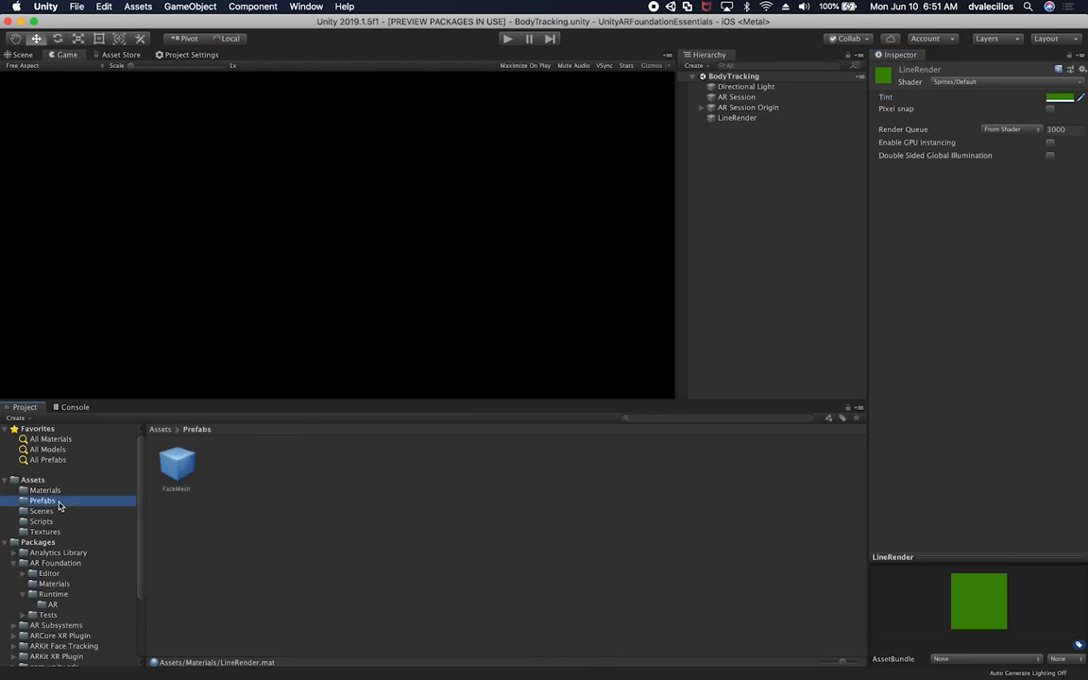
left_click(737, 117)
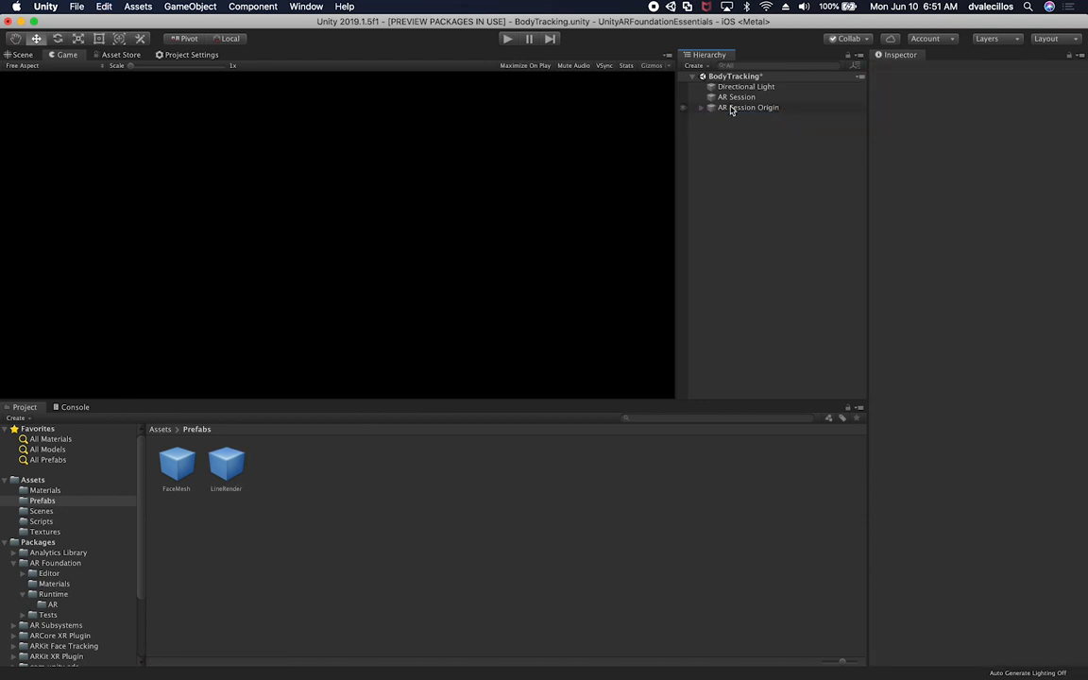
left_click(748, 107)
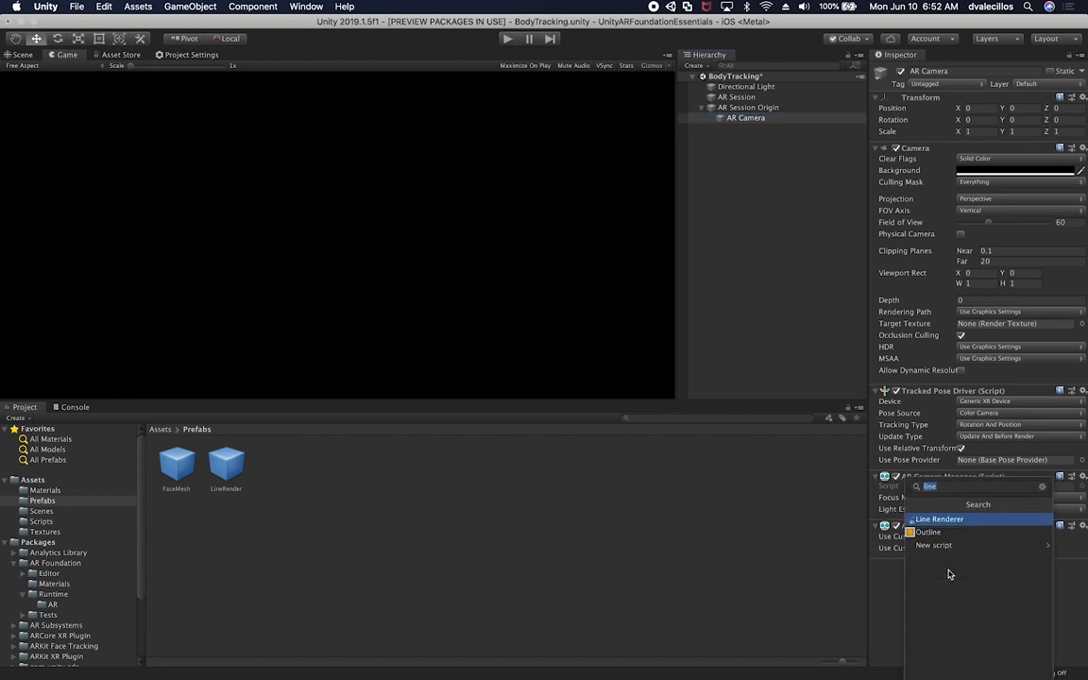
type("visual")
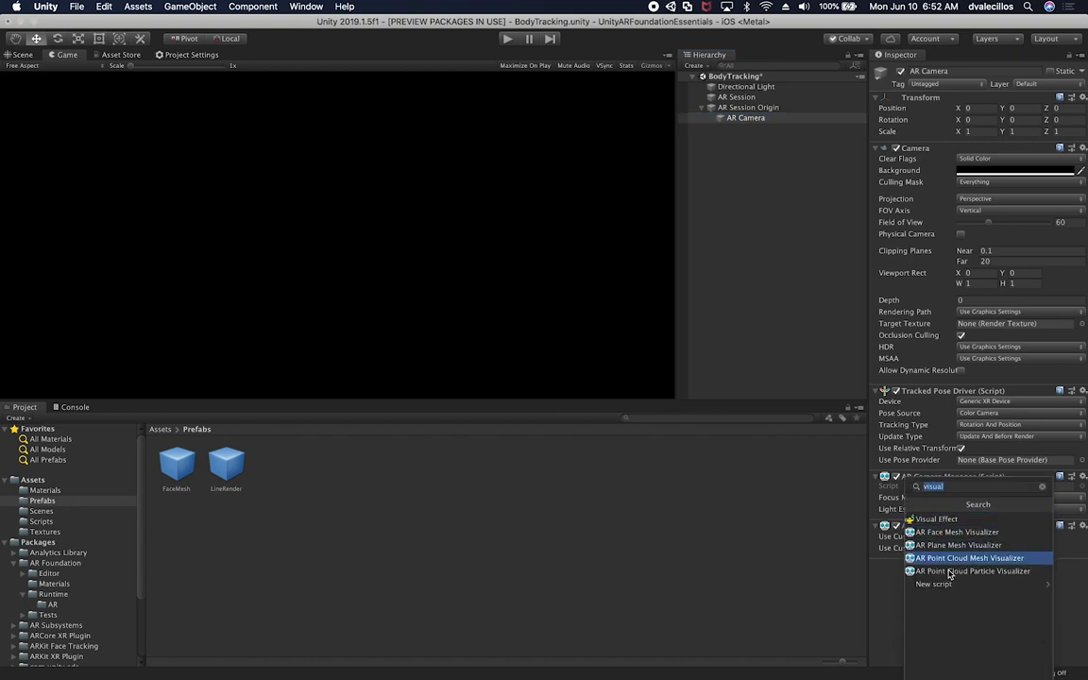
mouse_move(972, 570)
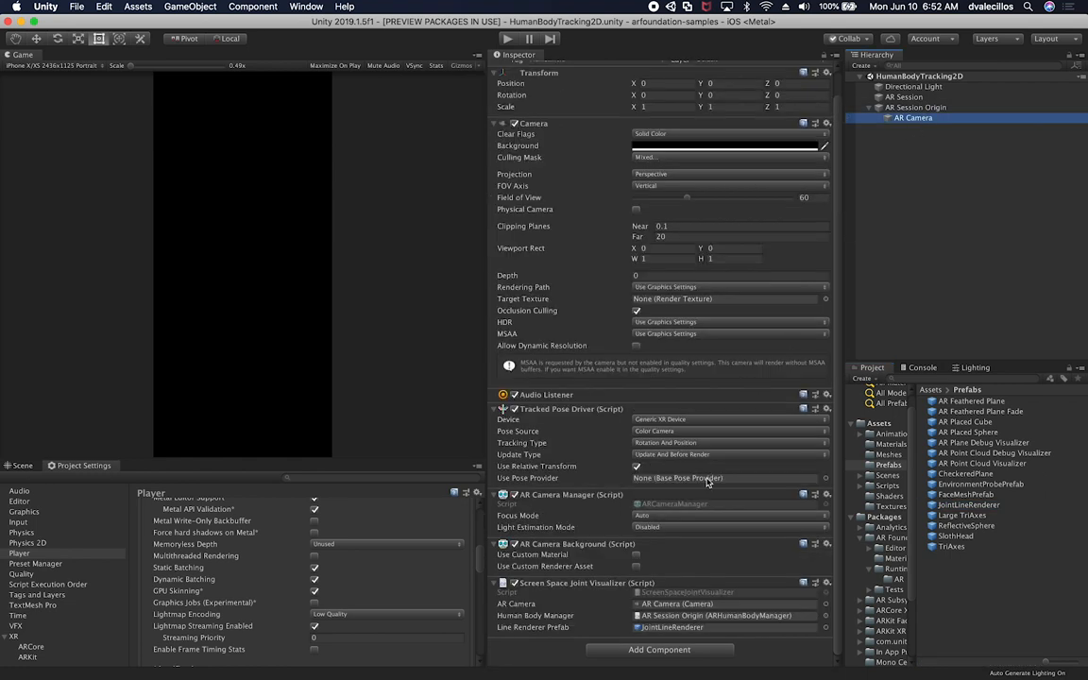
- Reveal the sample's ScreenSpaceJointVisualizer.cs from its Scripts folder in Finder
left_click(887, 484)
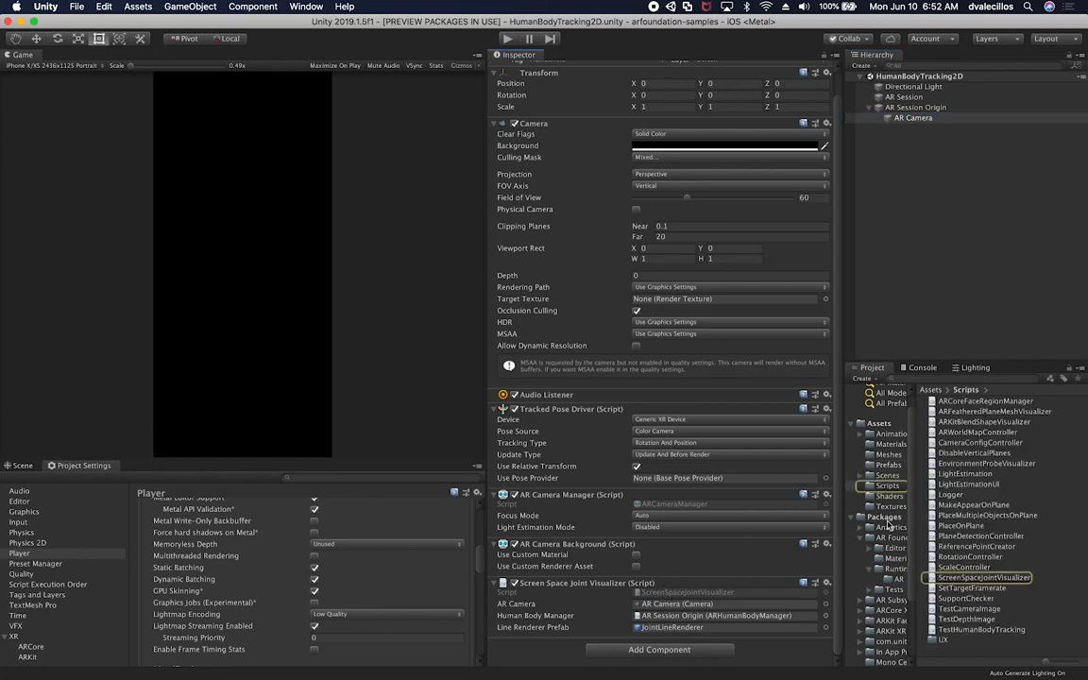
left_click(984, 577)
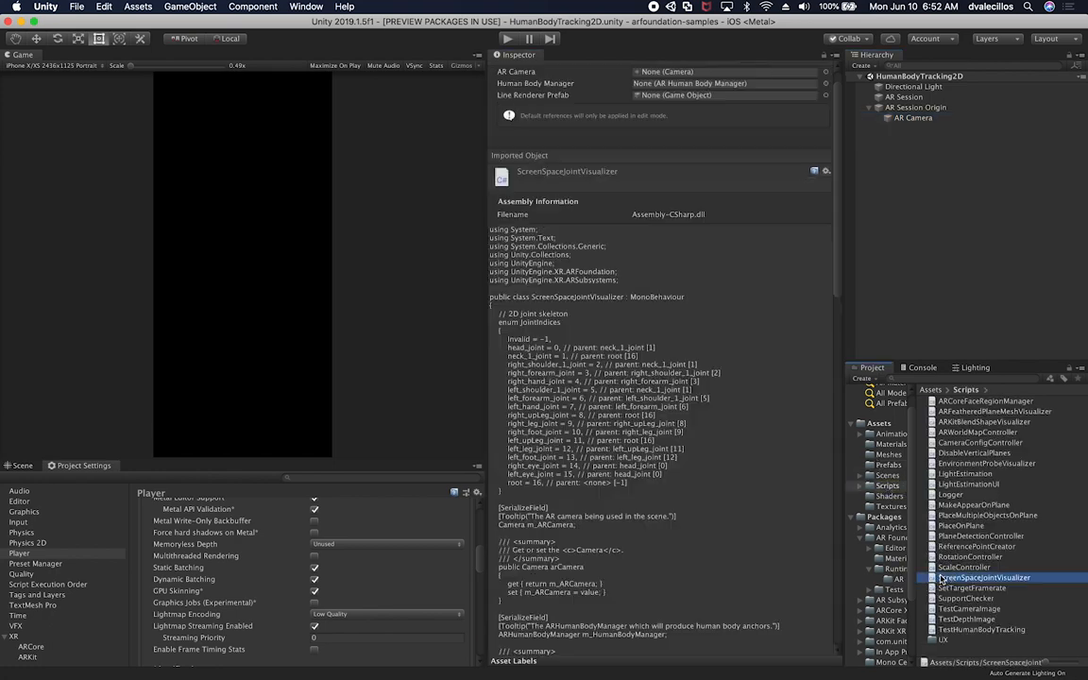
right_click(982, 577)
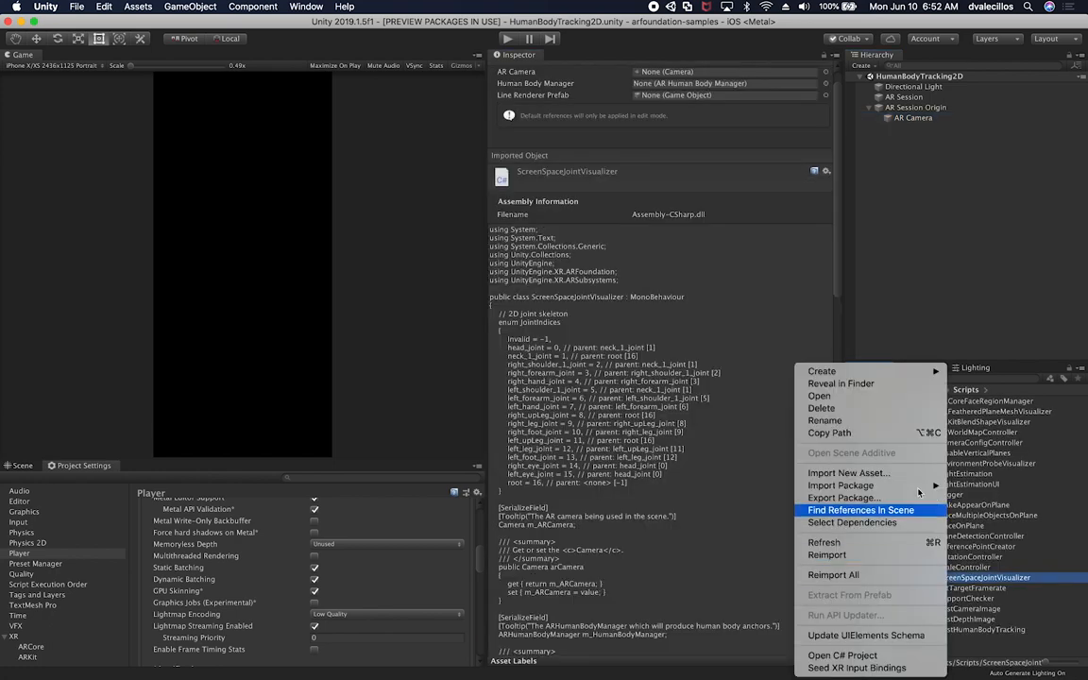
left_click(840, 382)
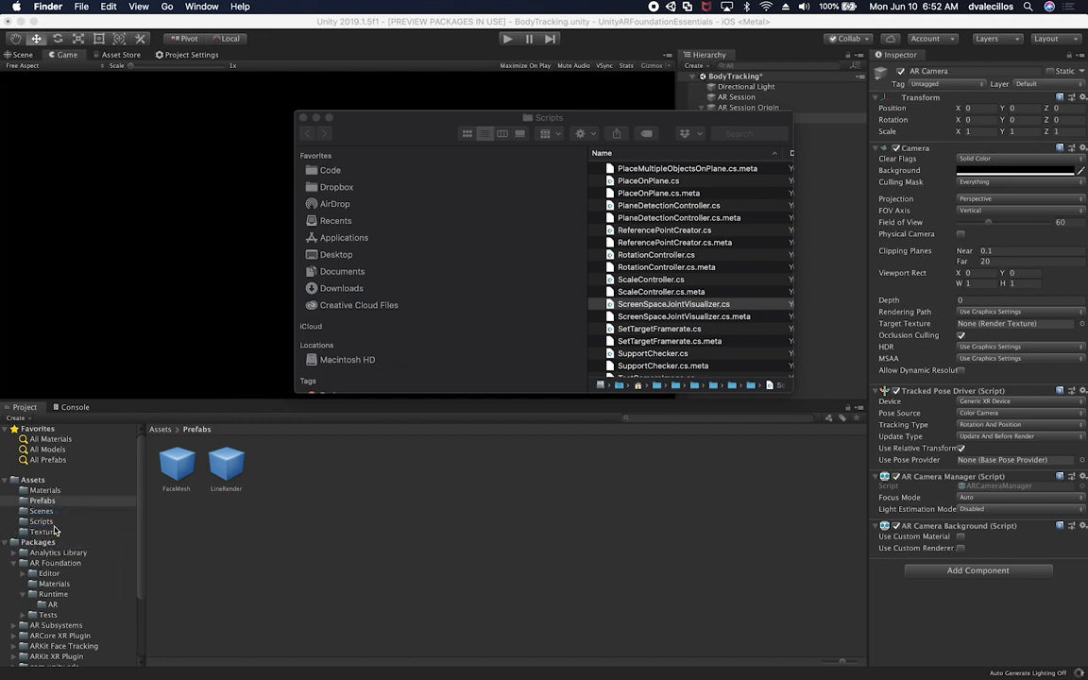
- Import ScreenSpaceJointVisualizer.cs into Assets/Scripts and collapse AR Session Origin
left_click(40, 521)
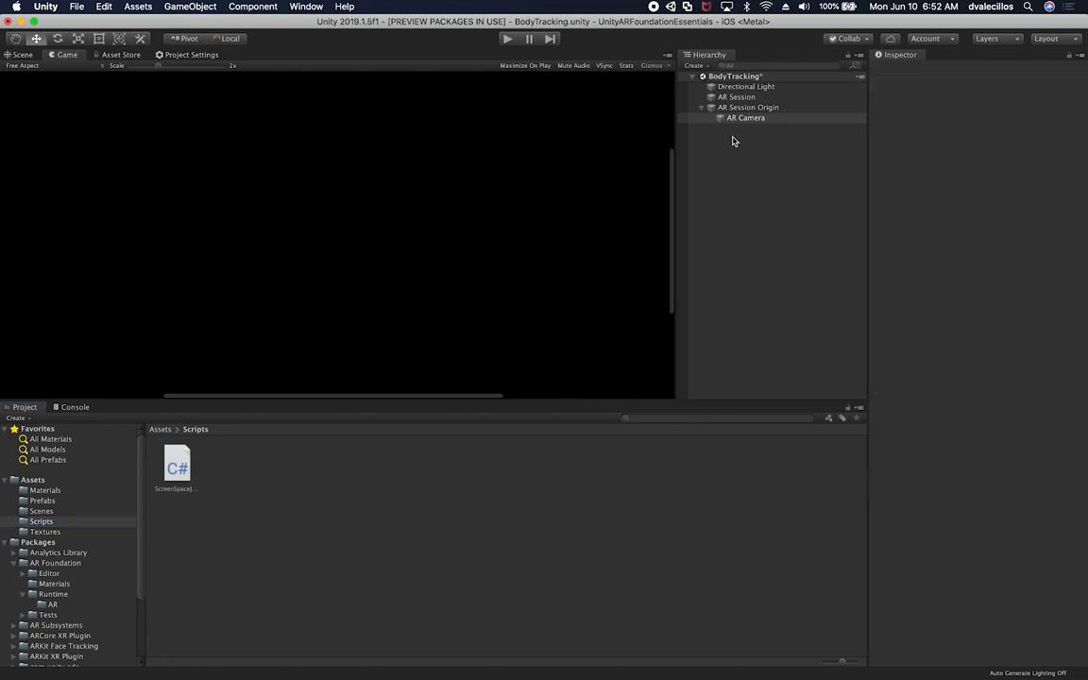
left_click(748, 107)
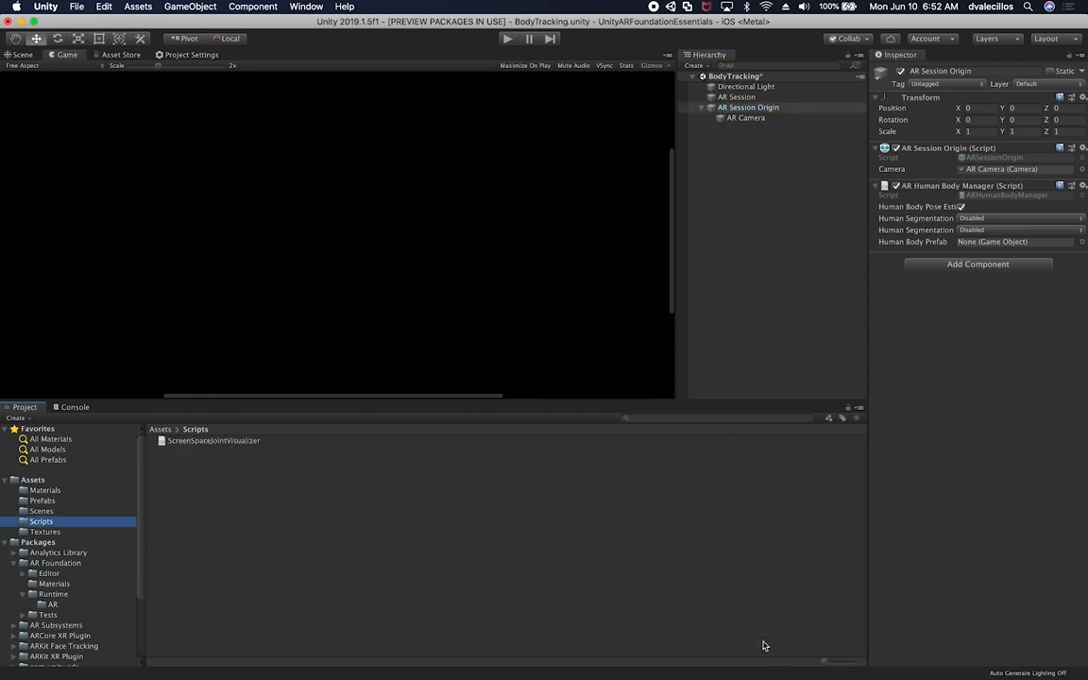
left_click(213, 441)
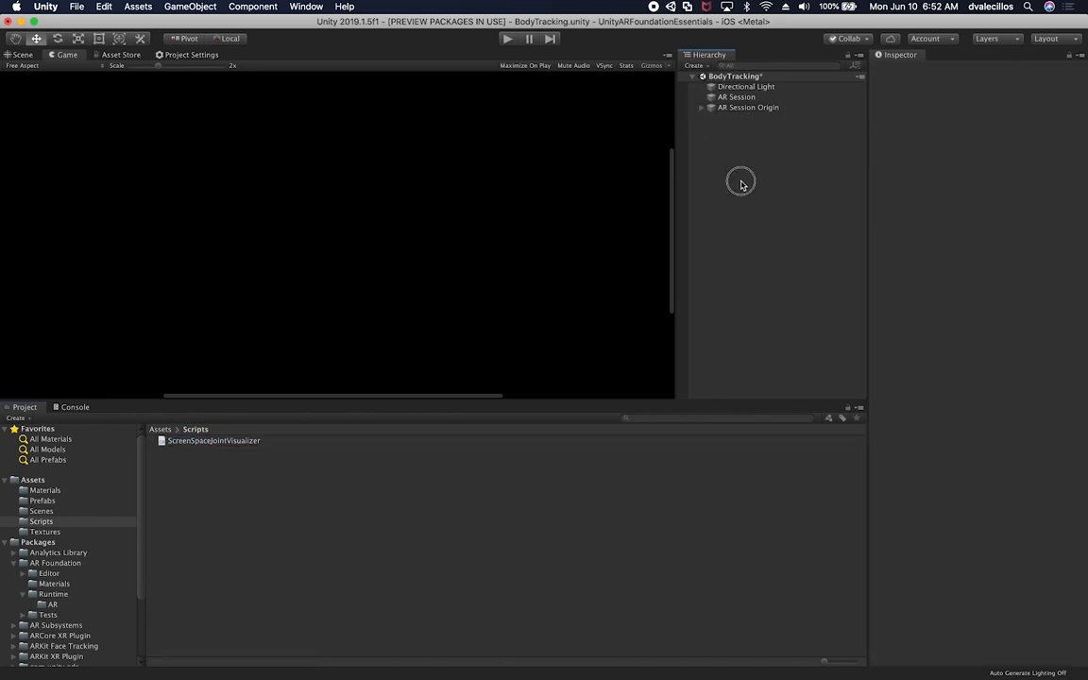
- Create an empty object named 'Joint Visualizer' in the Hierarchy
right_click(741, 182)
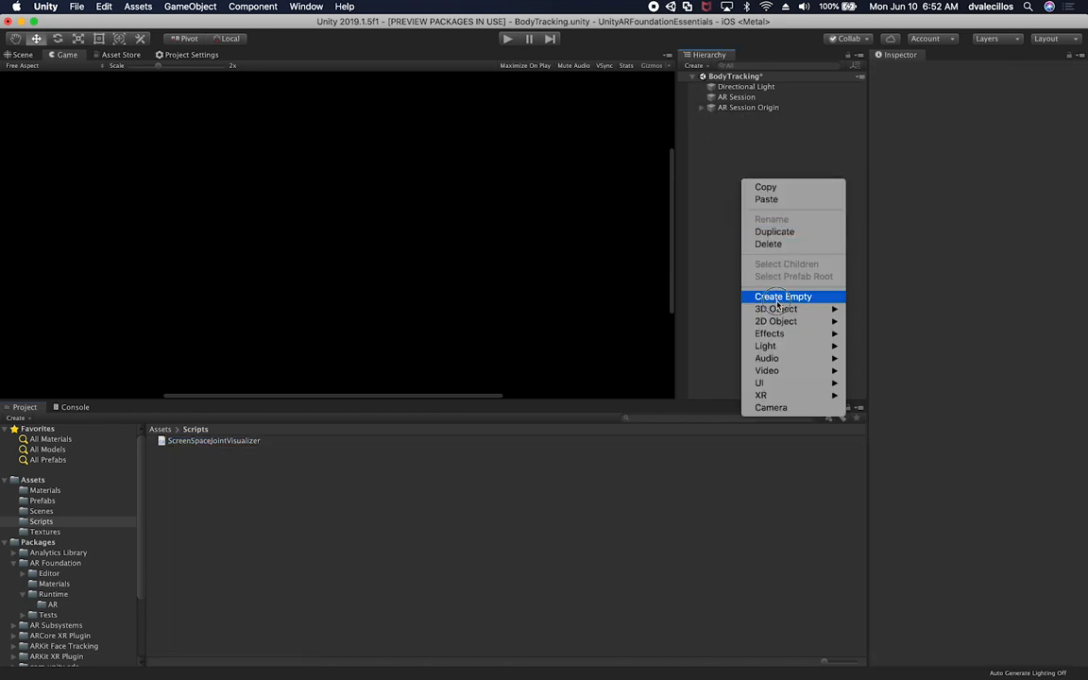
left_click(783, 297)
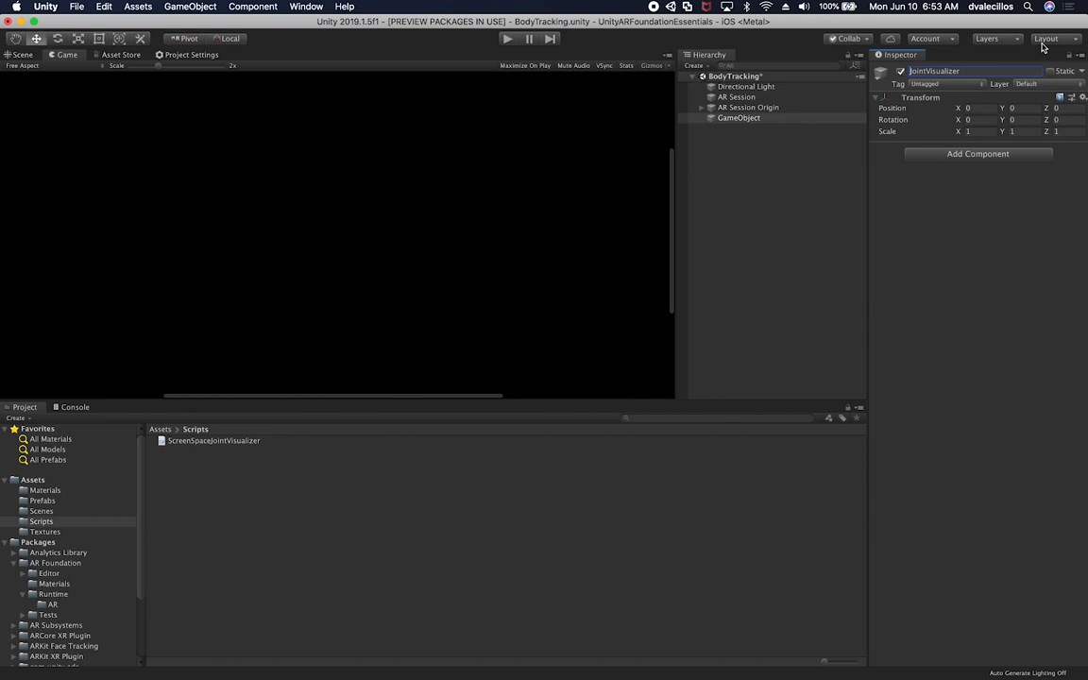
type("Joint Visualizer")
type("sc")
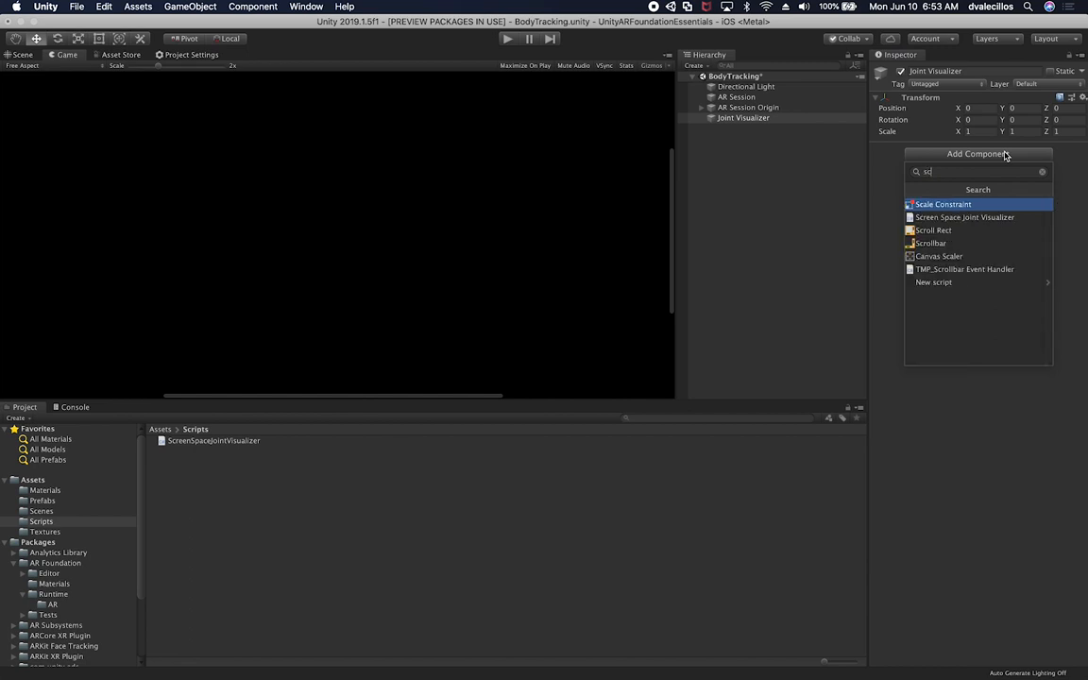
- Add Screen Space Joint Visualizer, linking AR Camera, AR Session Origin and the LineRender prefab
left_click(963, 217)
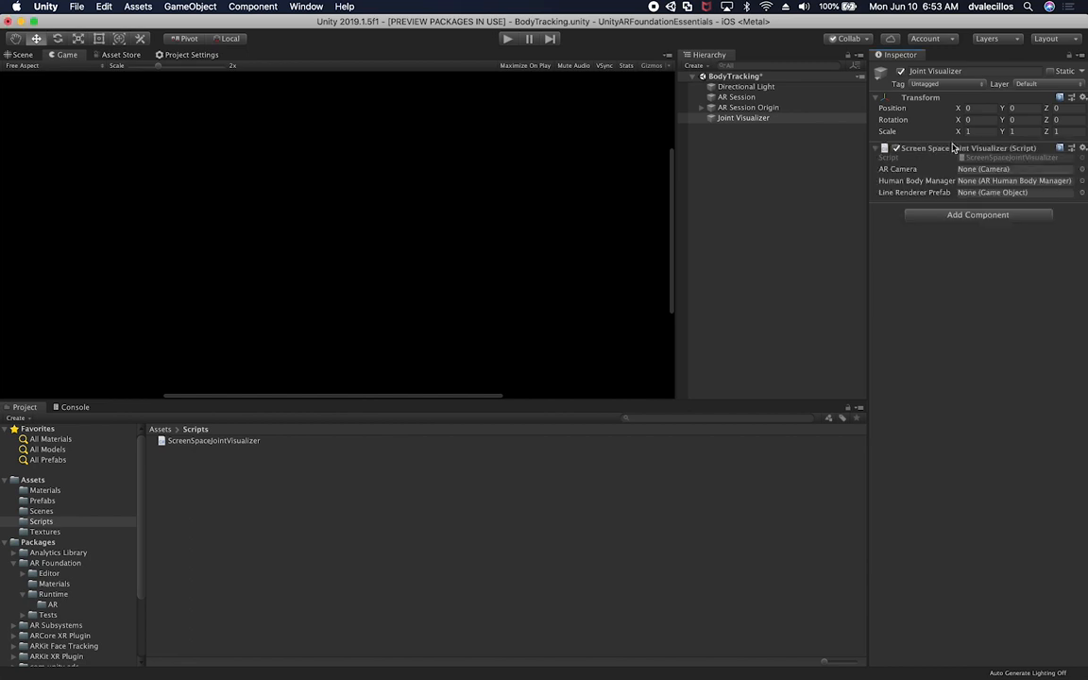
left_click(746, 117)
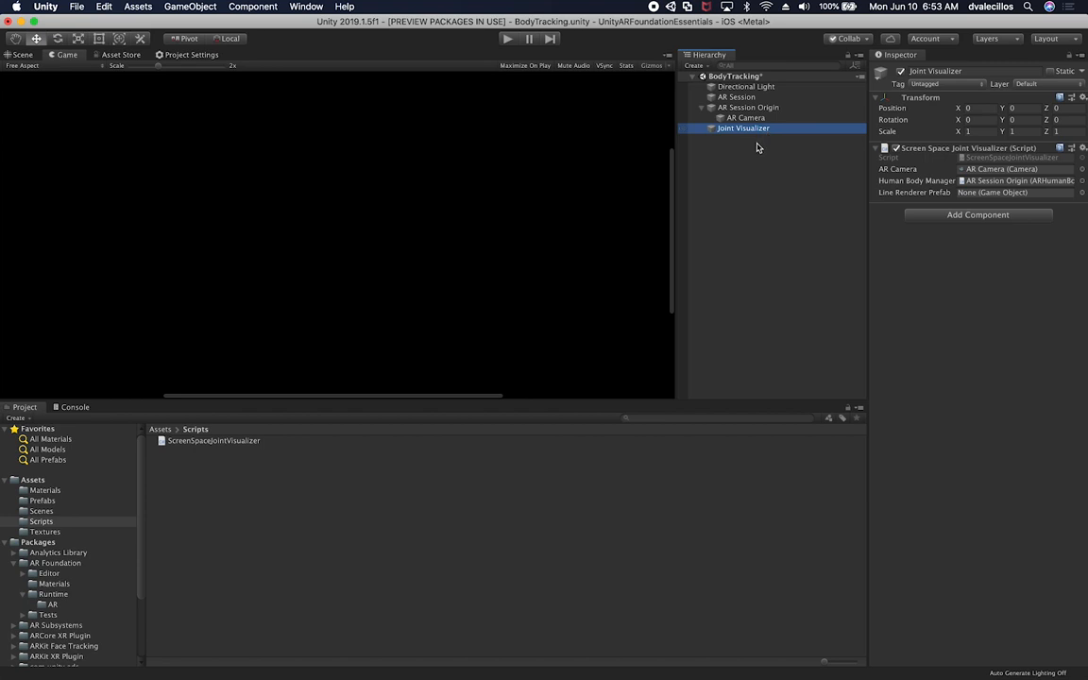
mouse_move(778, 173)
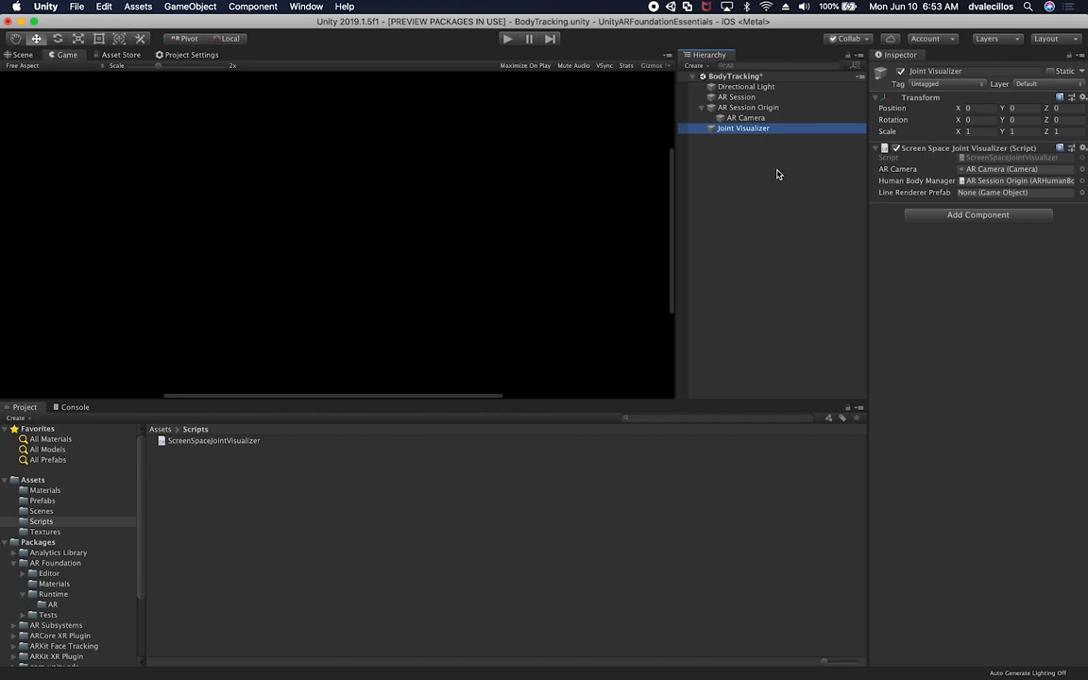
left_click(43, 500)
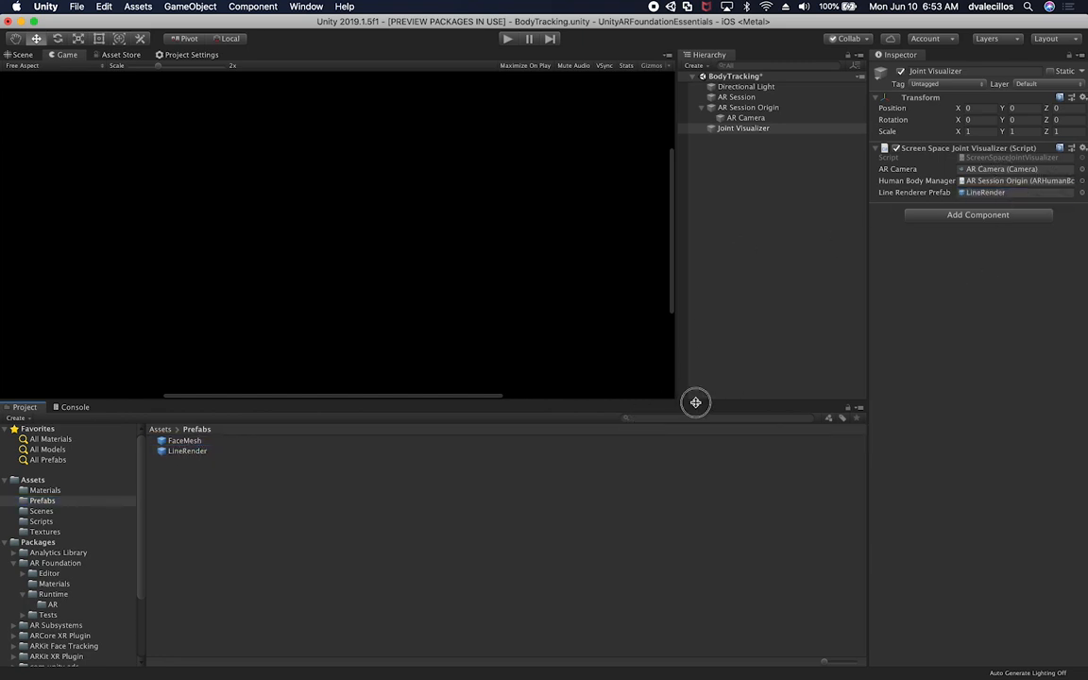
left_click(748, 106)
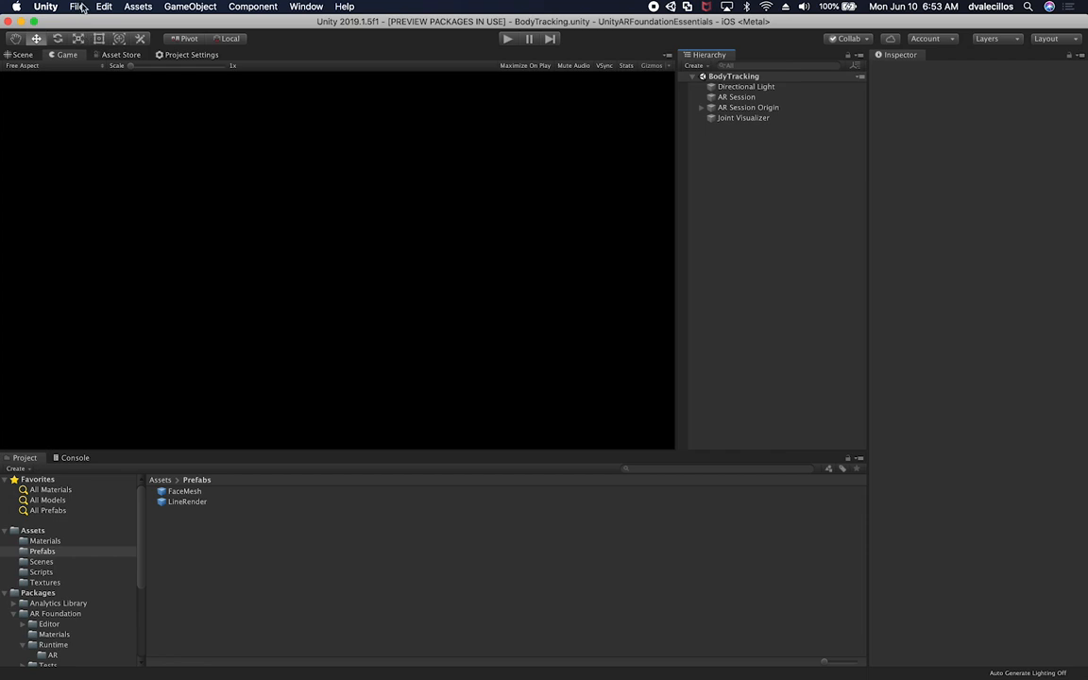
- Add the open BodyTracking scene to Build Settings and untick Scenes/FaceTrackingMesh
left_click(77, 6)
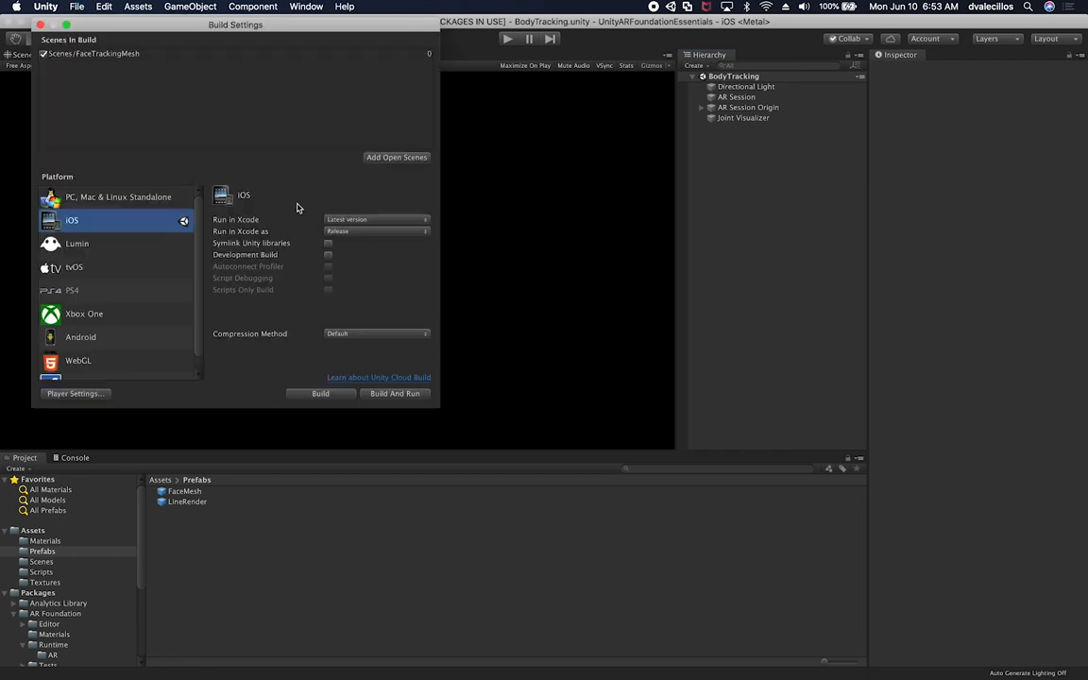
left_click(396, 157)
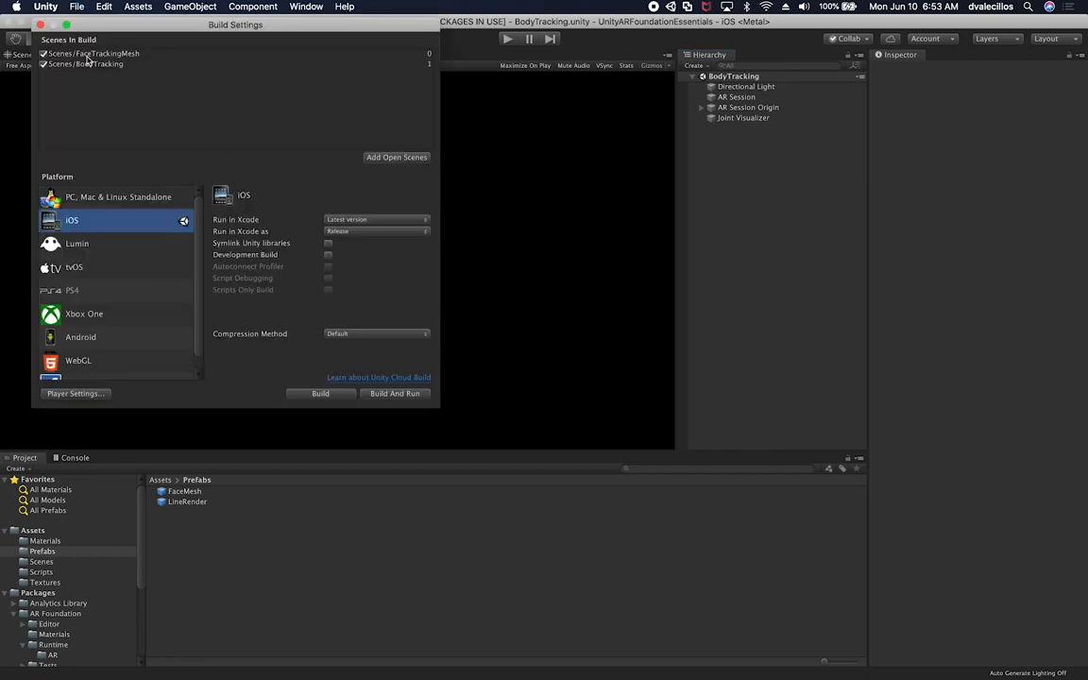
left_click(89, 54)
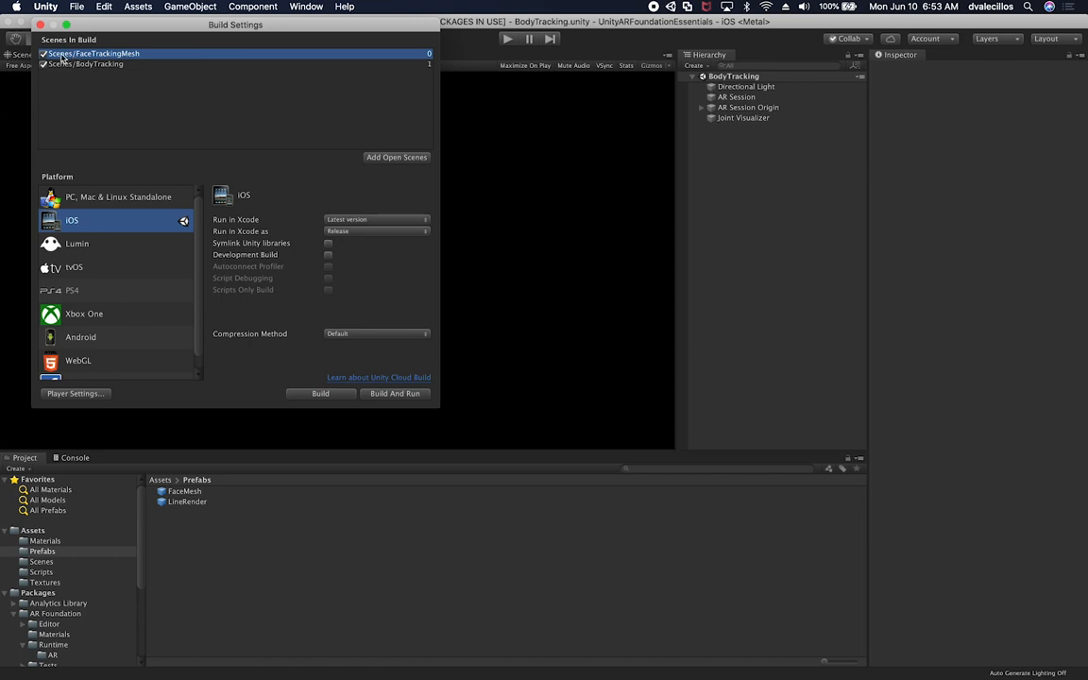
left_click(93, 53)
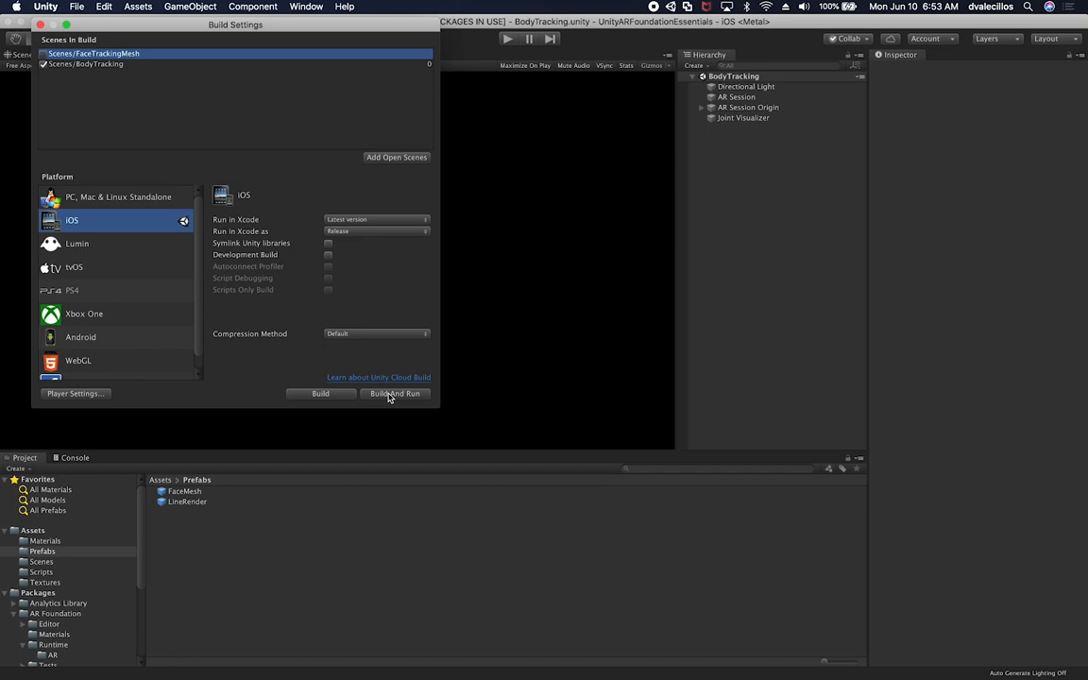
mouse_move(349, 388)
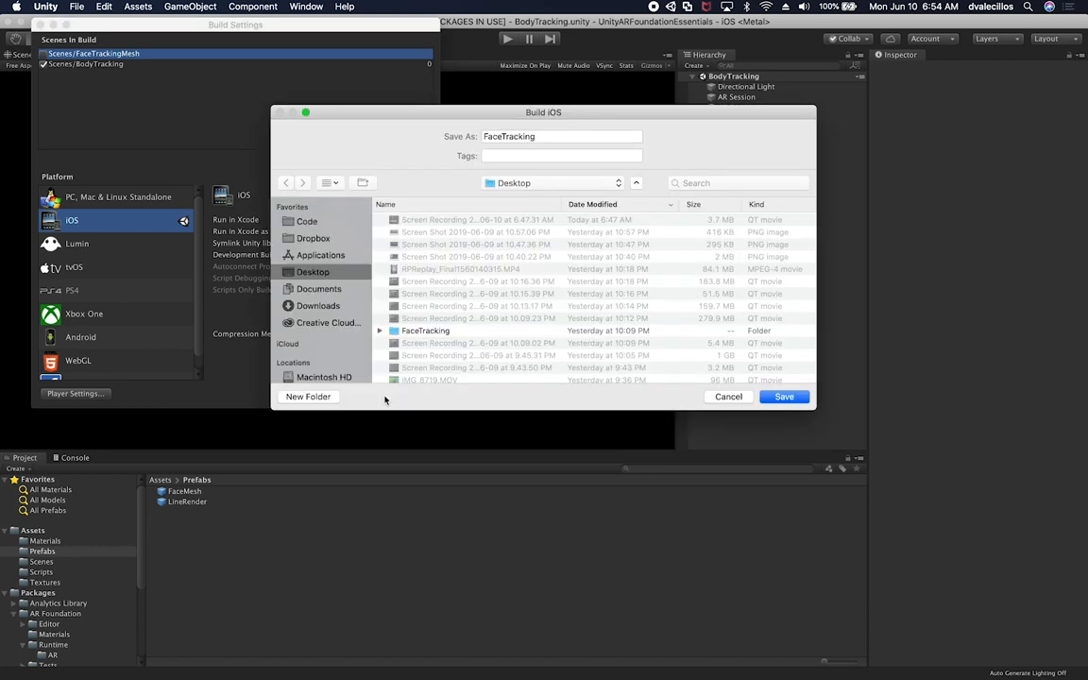
mouse_move(565, 127)
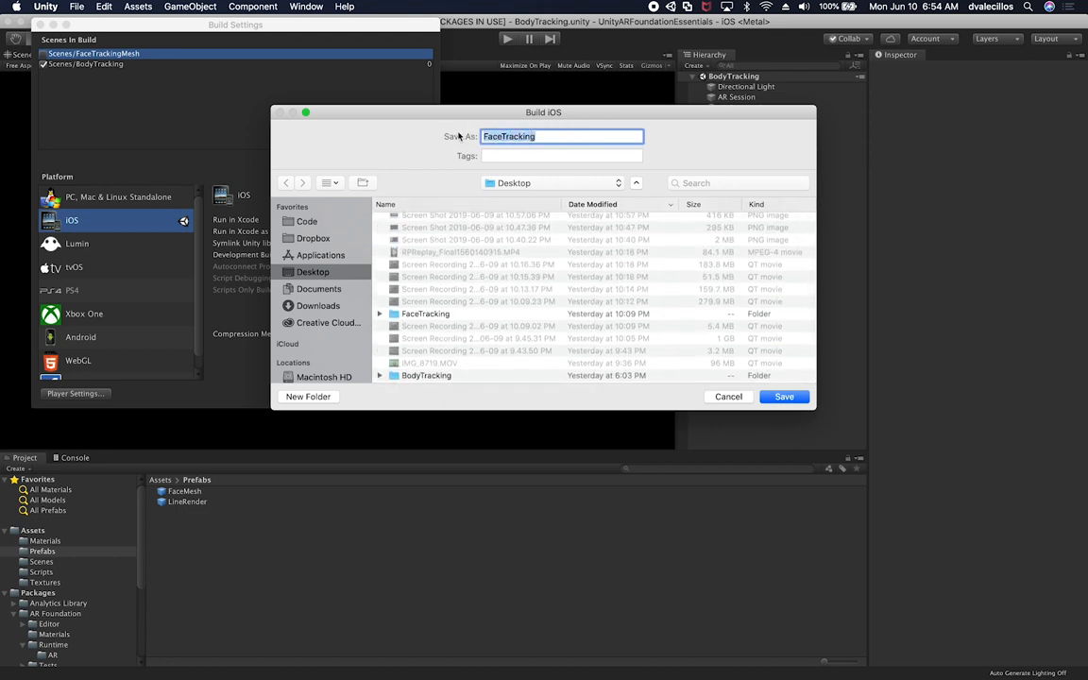
- Save the build as 'BodyTracking', replacing the old folder, then view the build error details
type("BodyTrackin")
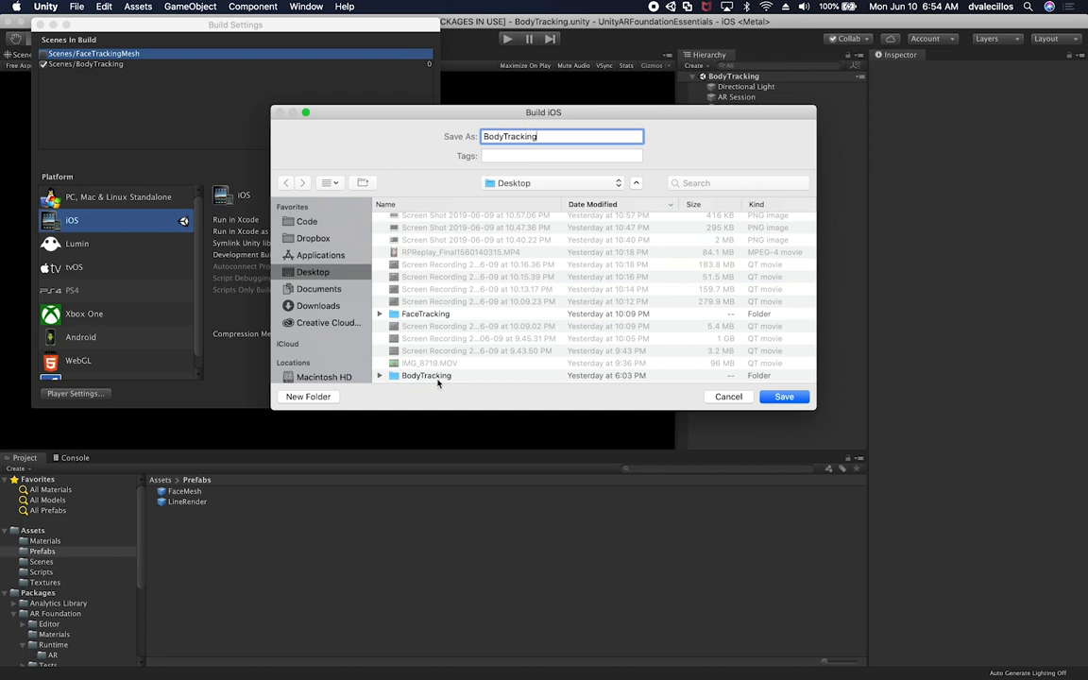
left_click(784, 395)
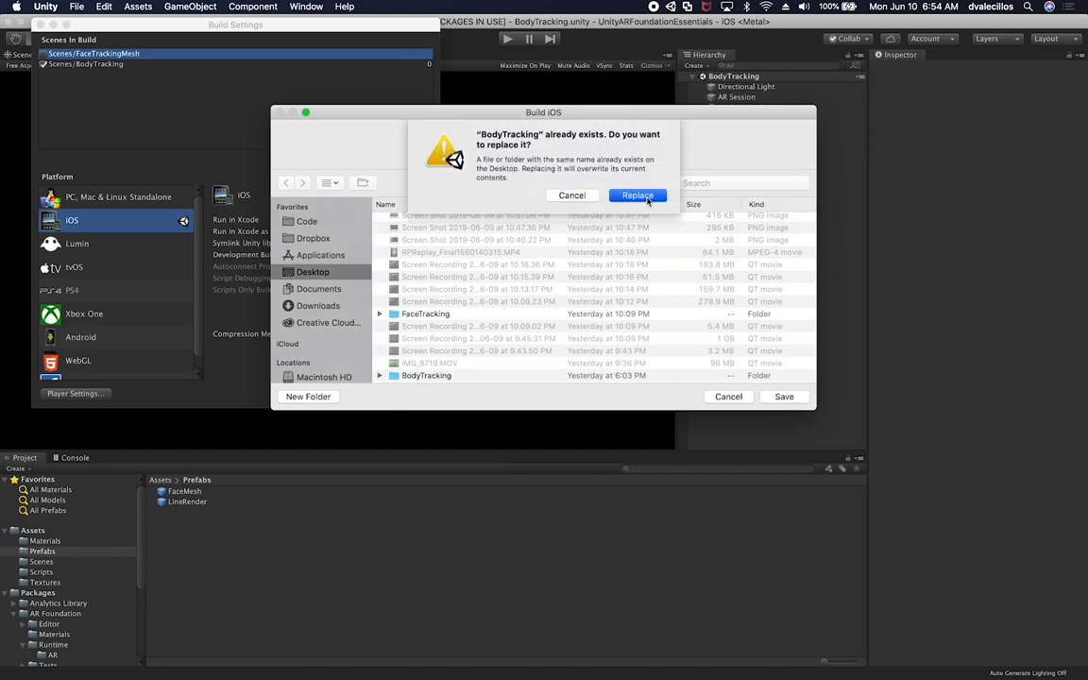
left_click(638, 195)
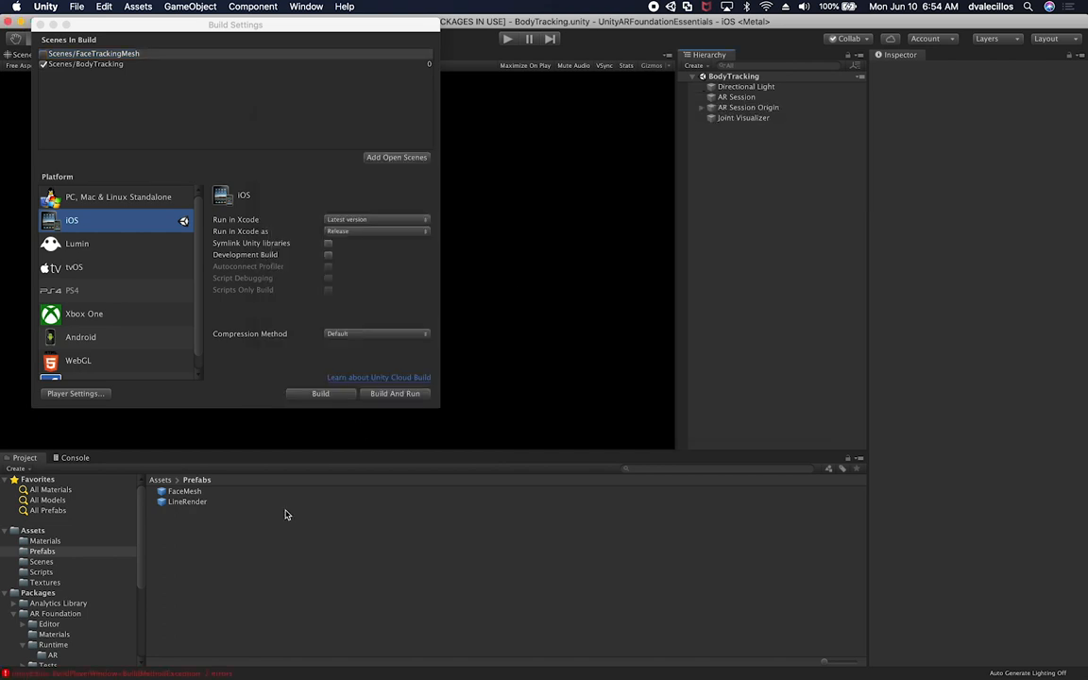
left_click(320, 393)
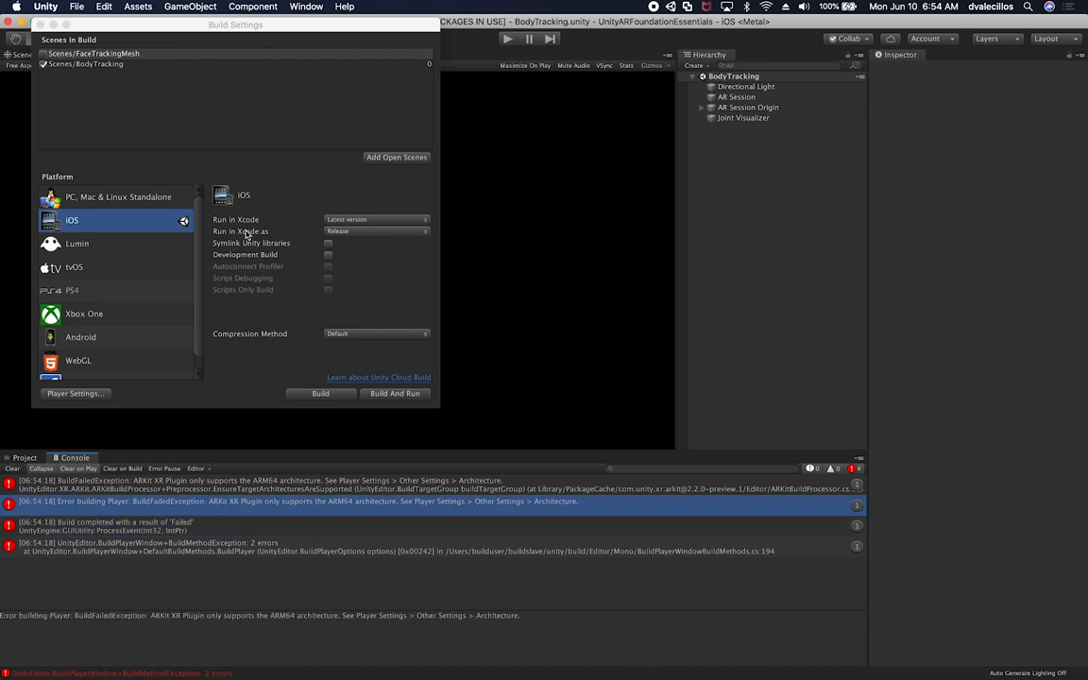
mouse_move(384, 403)
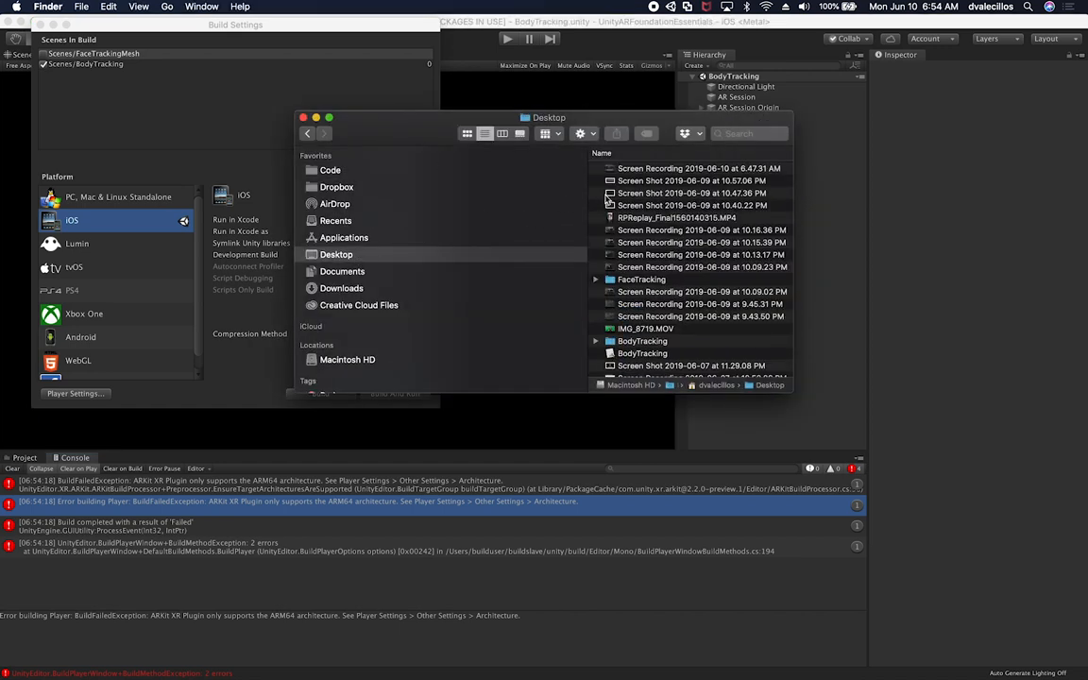
- Rebuild the iOS player from Build Settings while the ARM64 errors remain
left_click(642, 341)
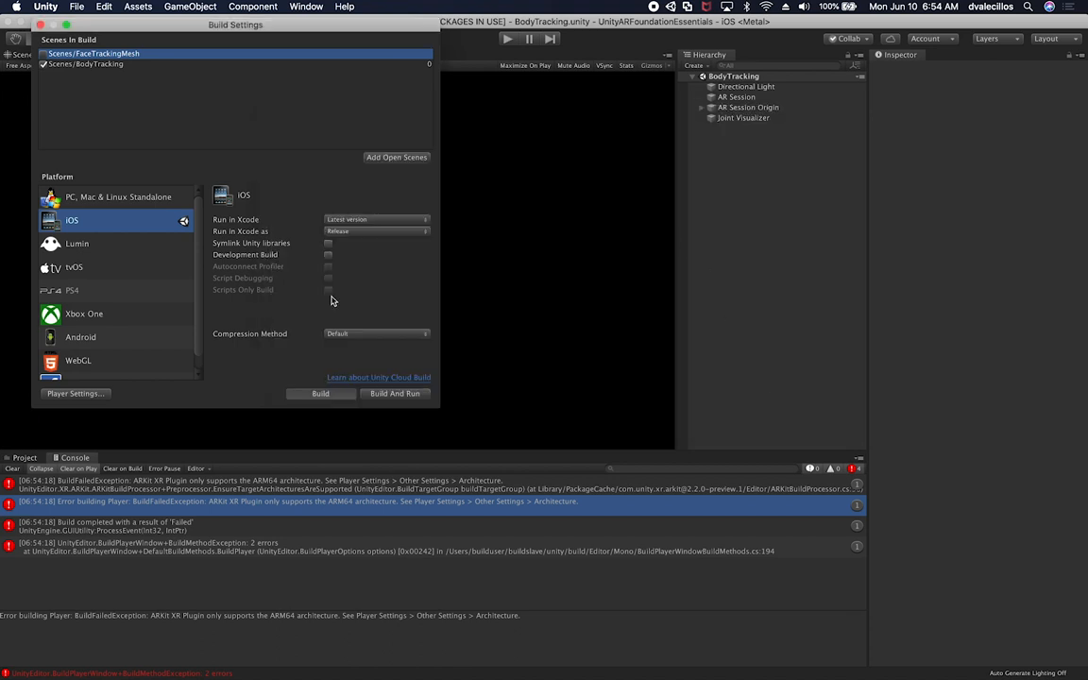
left_click(320, 393)
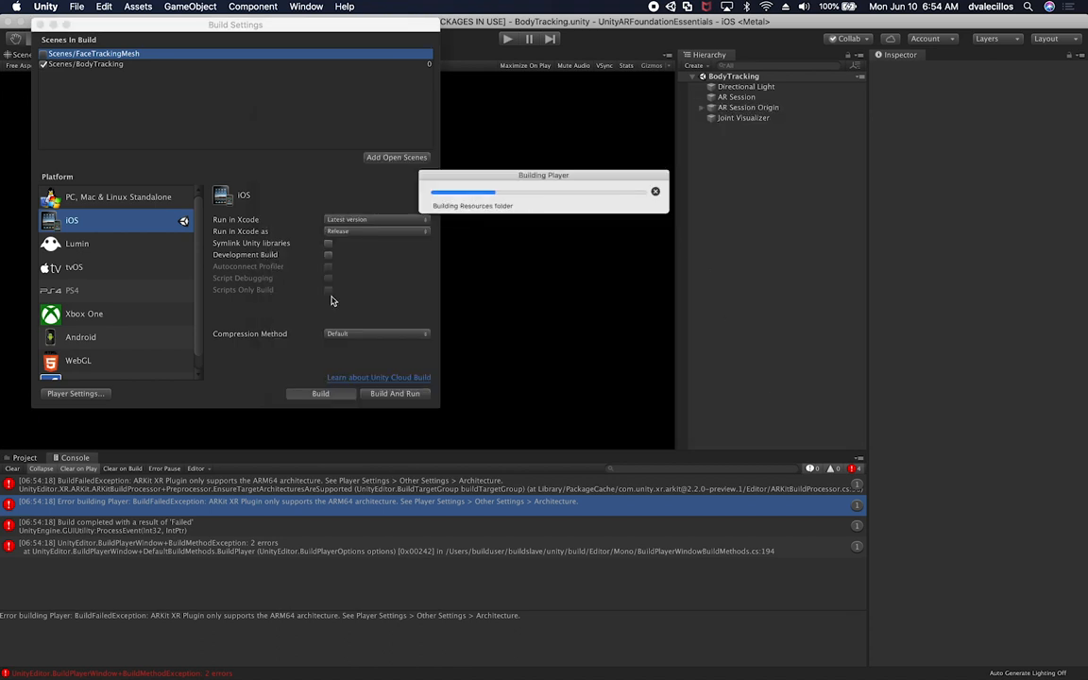